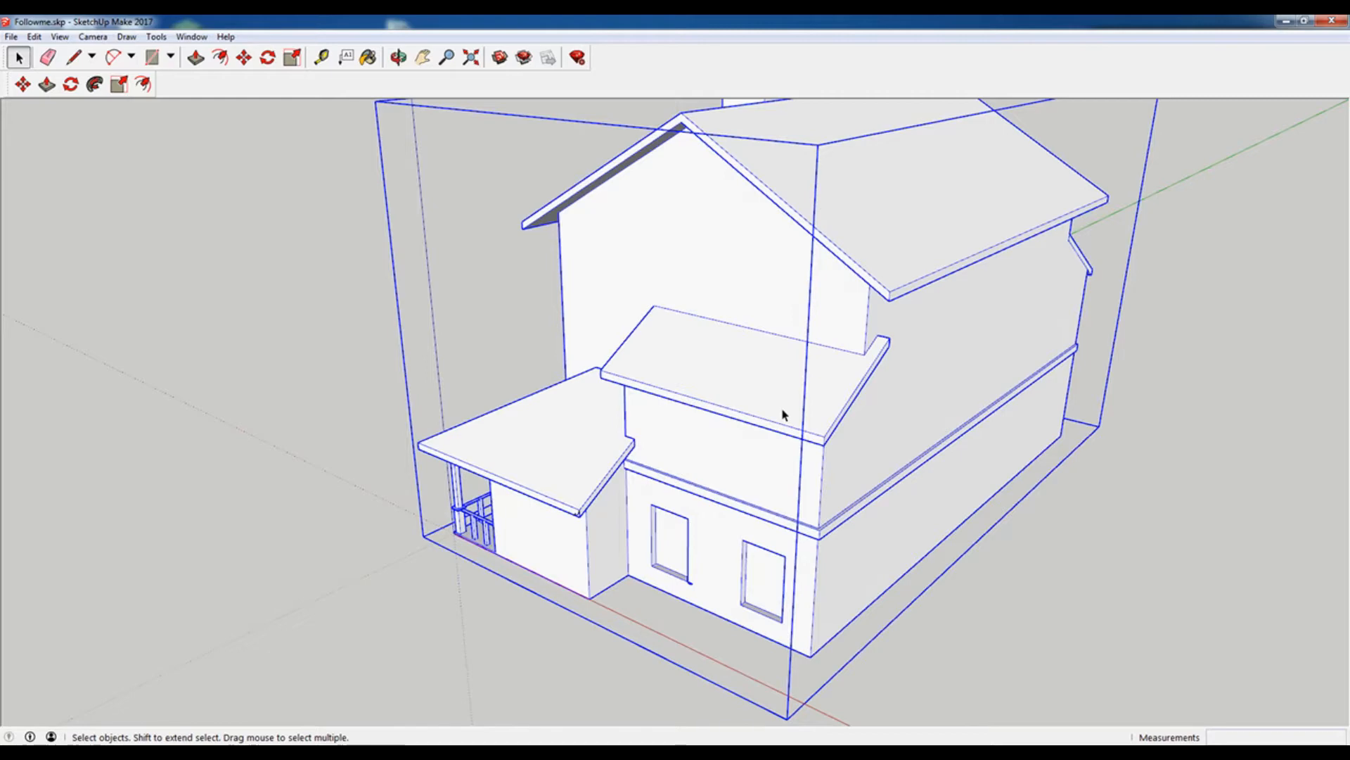
# Enter the house group to edit the ground-floor window and its trim profile.
pyautogui.doubleClick(744, 494)
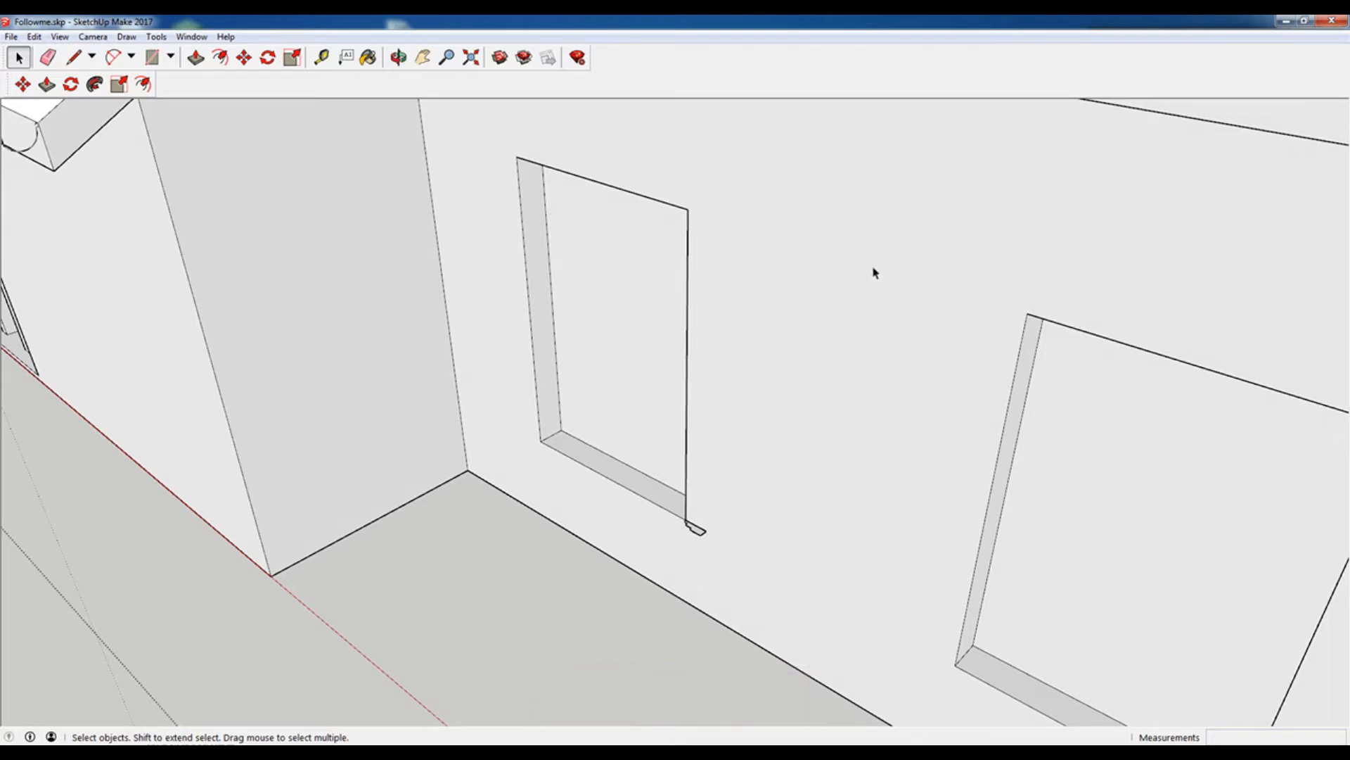
pyautogui.moveTo(705, 295)
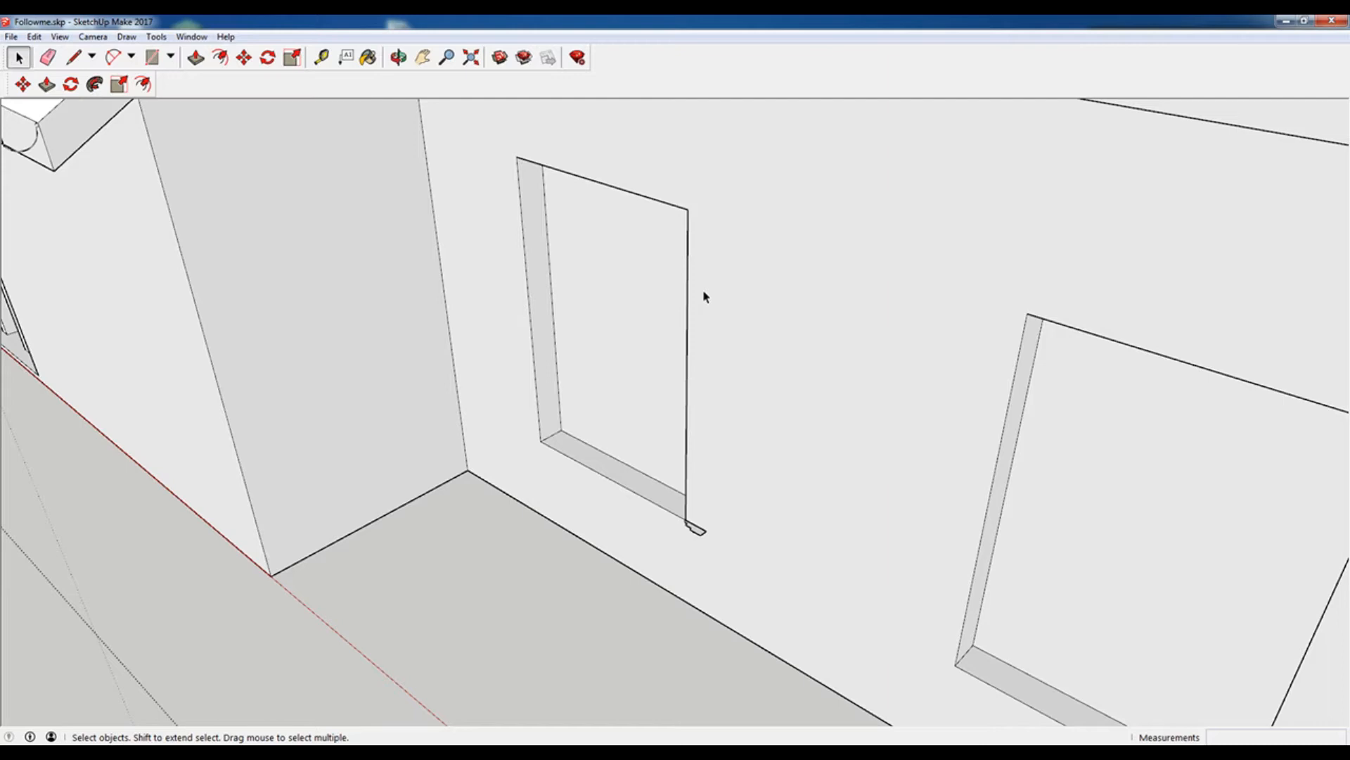
# Zoom in, select the window opening edges, and bring up the toolbar list.
pyautogui.scroll(3)
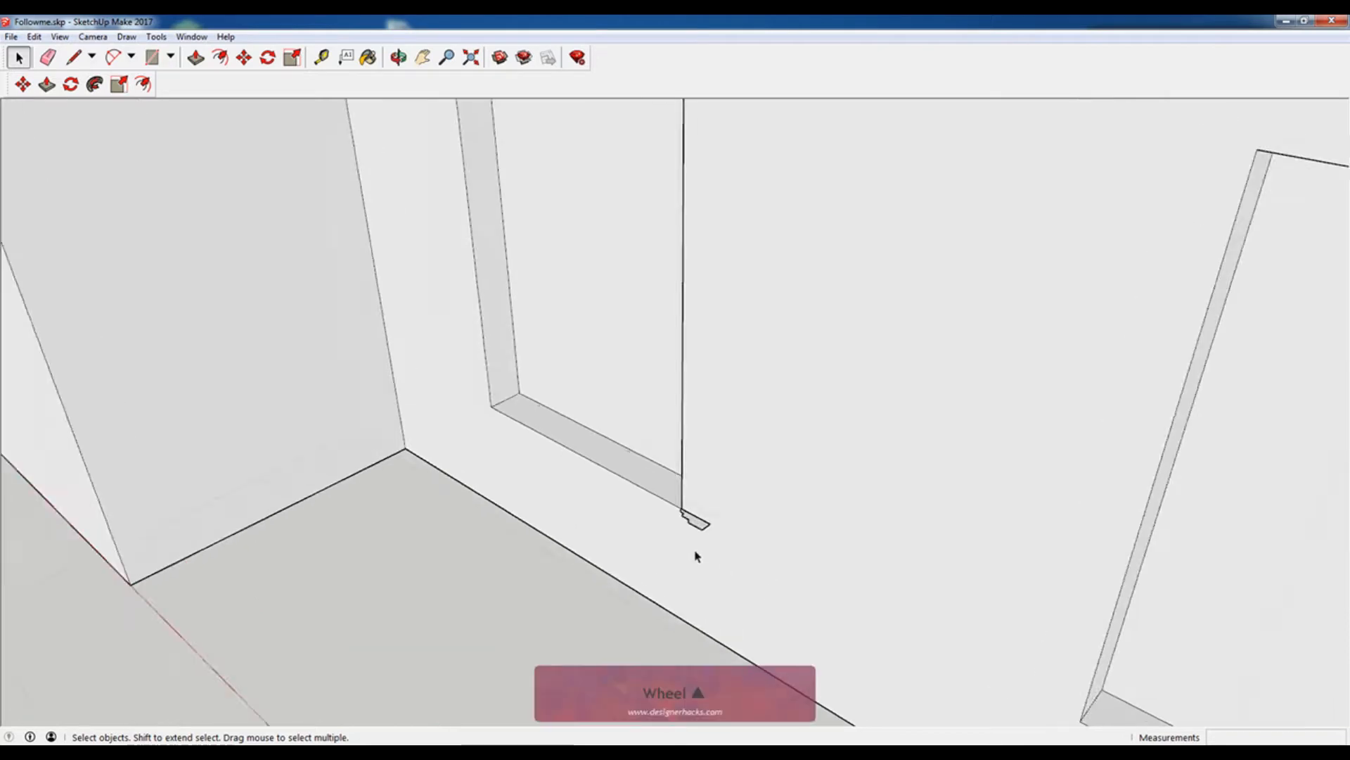
pyautogui.click(90, 86)
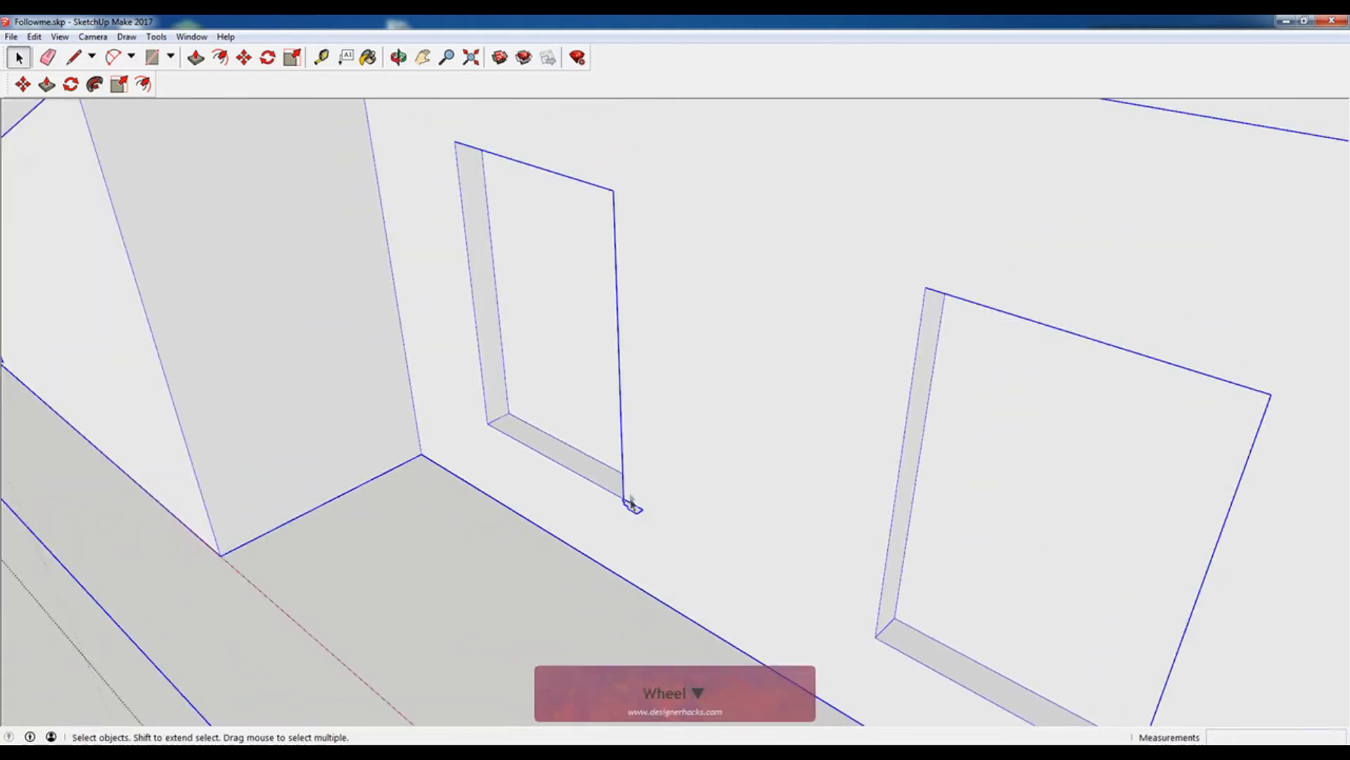
pyautogui.click(90, 87)
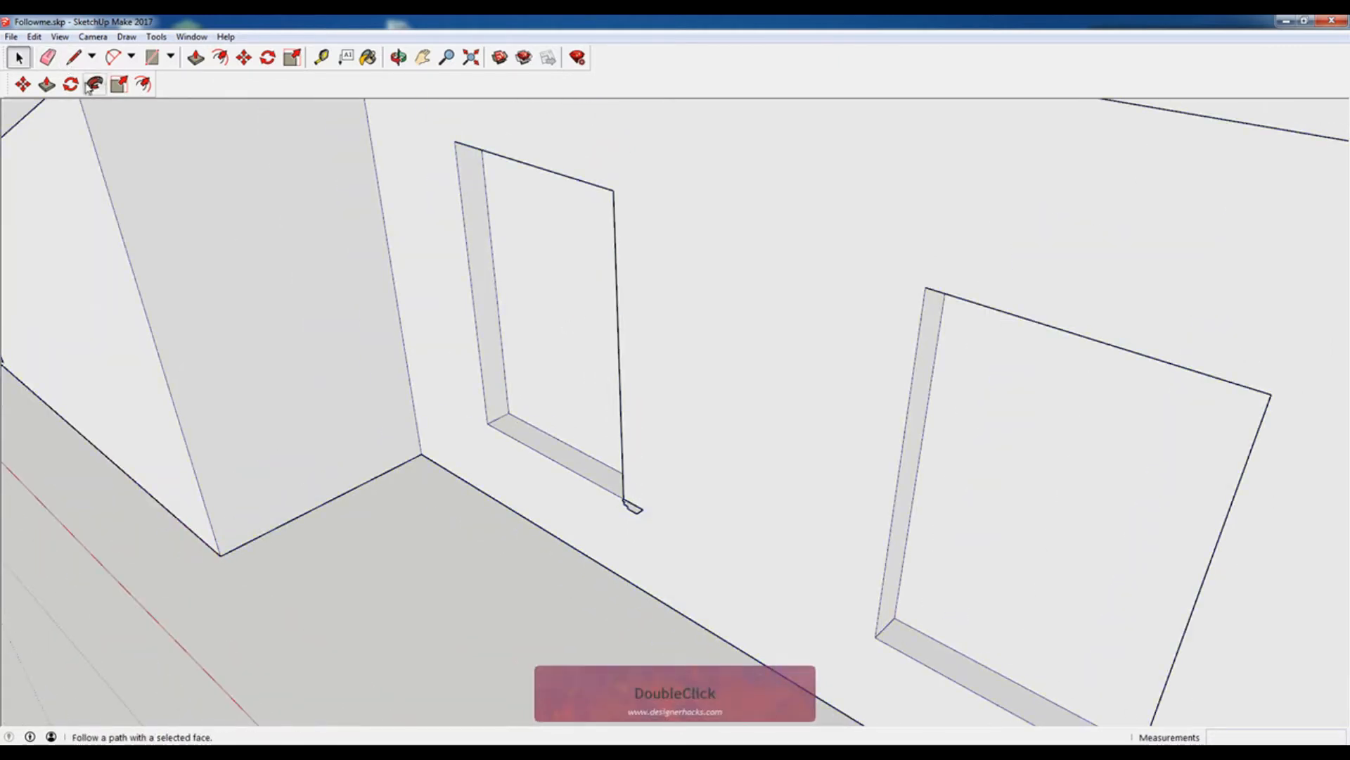
pyautogui.moveTo(92, 84)
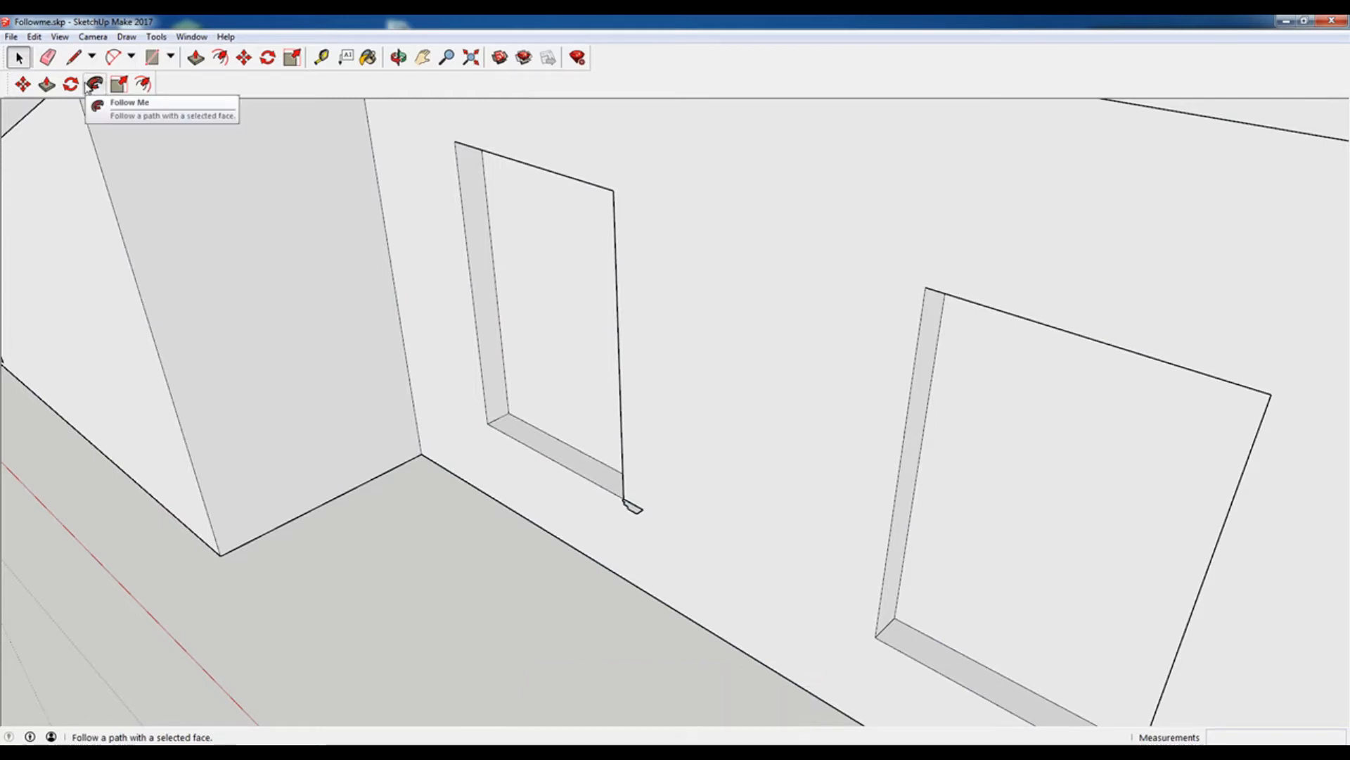
pyautogui.moveTo(528, 91)
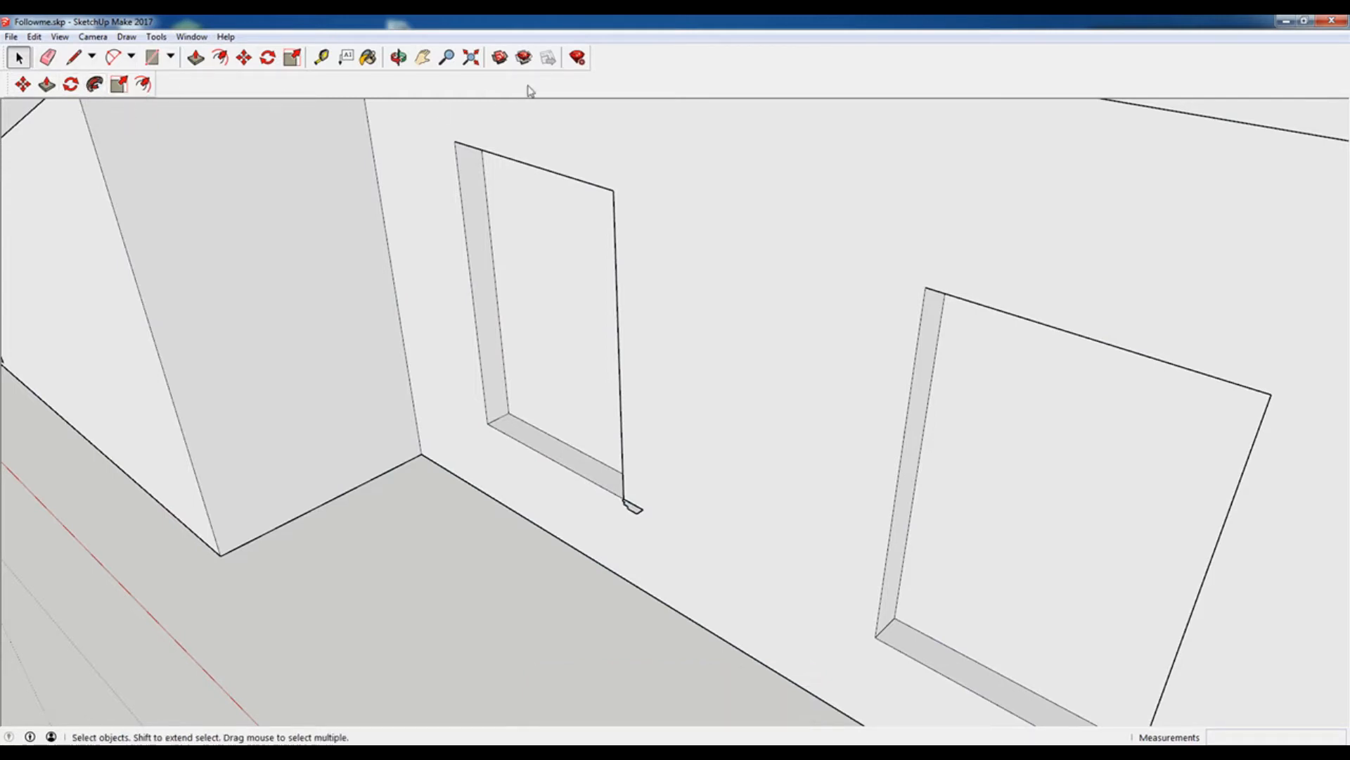
pyautogui.rightClick(608, 67)
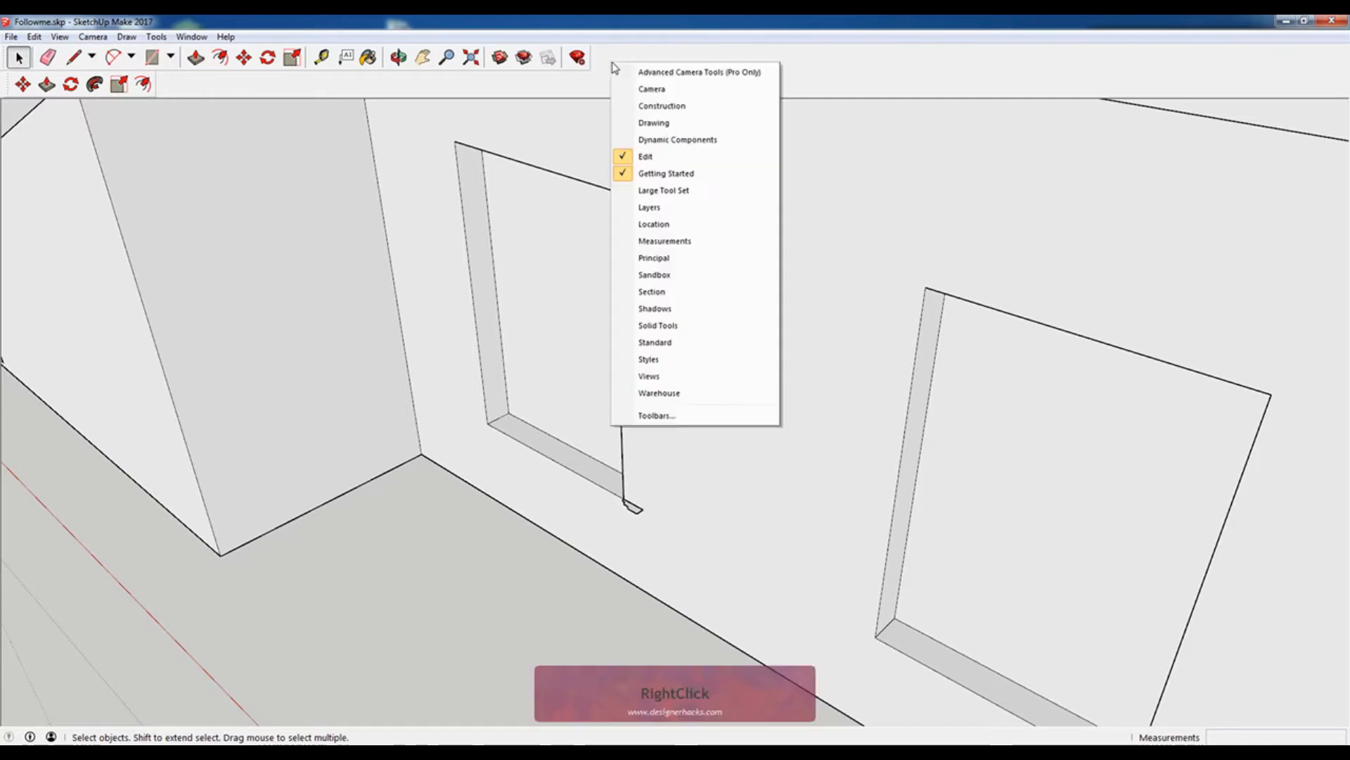
pyautogui.moveTo(48, 104)
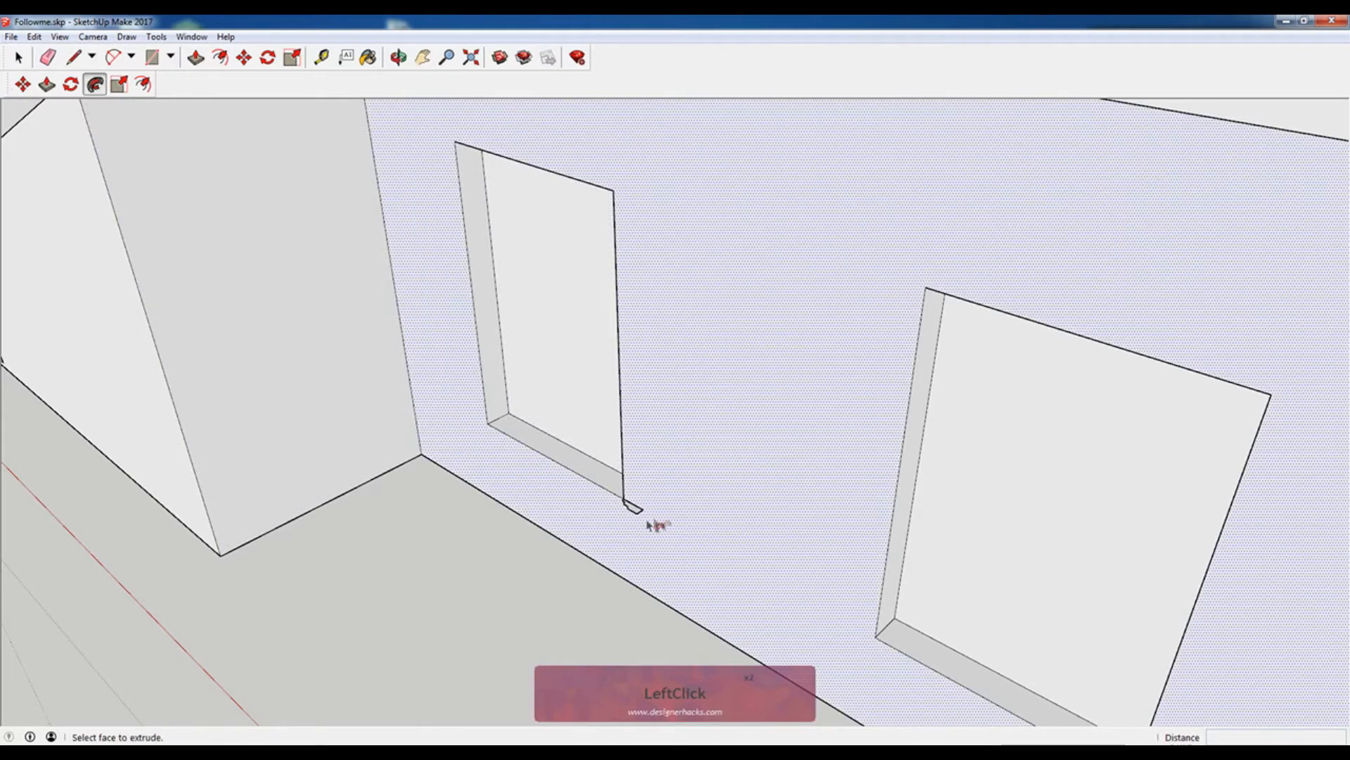
# Drag the trim profile along the window edges, undo, then restart the sweep and inspect it.
pyautogui.click(630, 491)
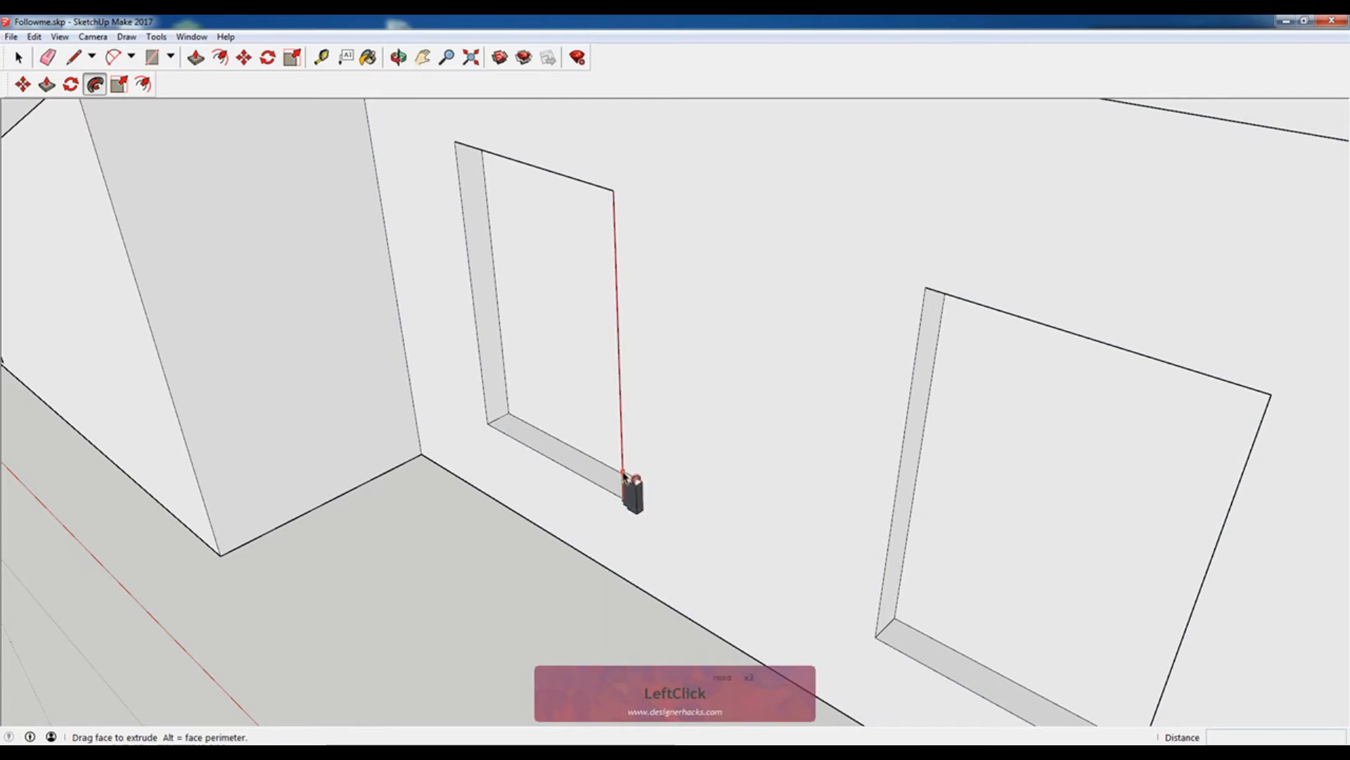
pyautogui.moveTo(632, 495); pyautogui.dragTo(618, 194)
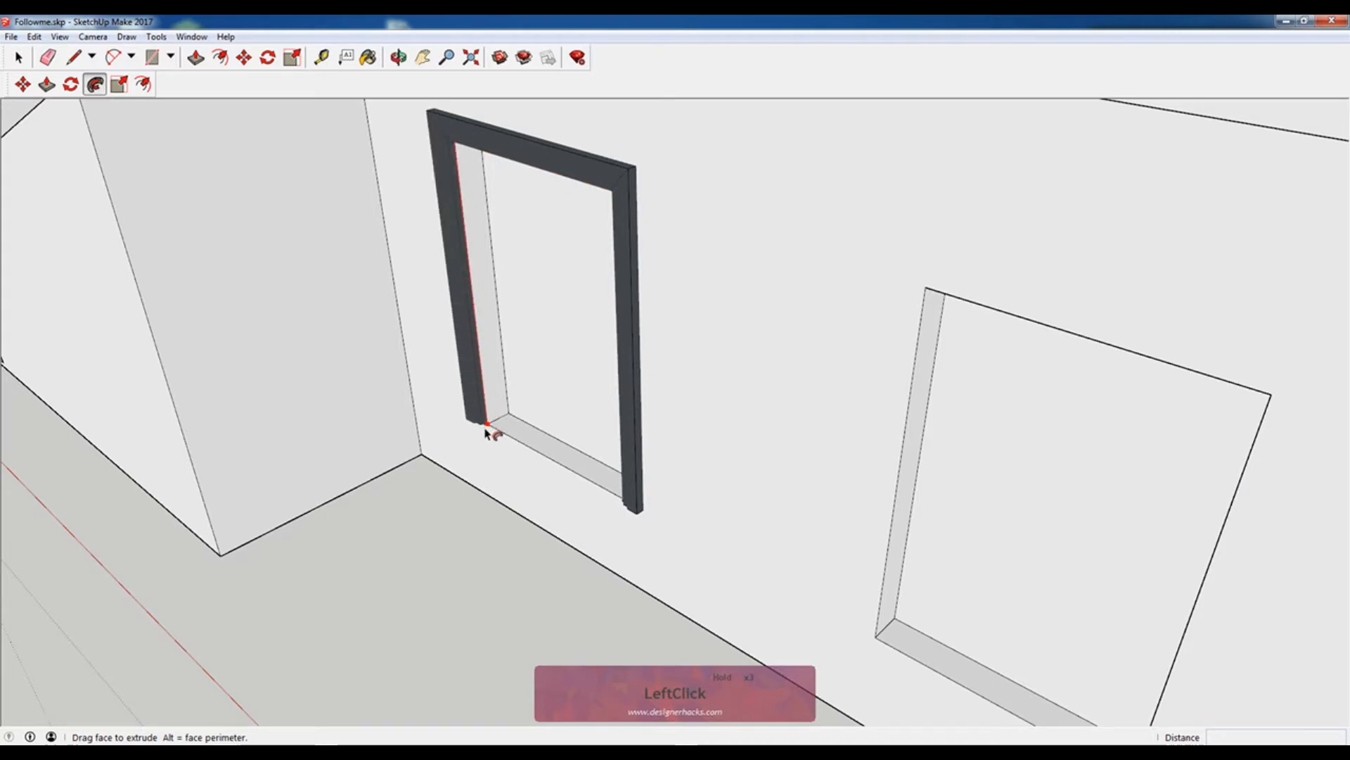
pyautogui.moveTo(487, 426); pyautogui.dragTo(633, 513)
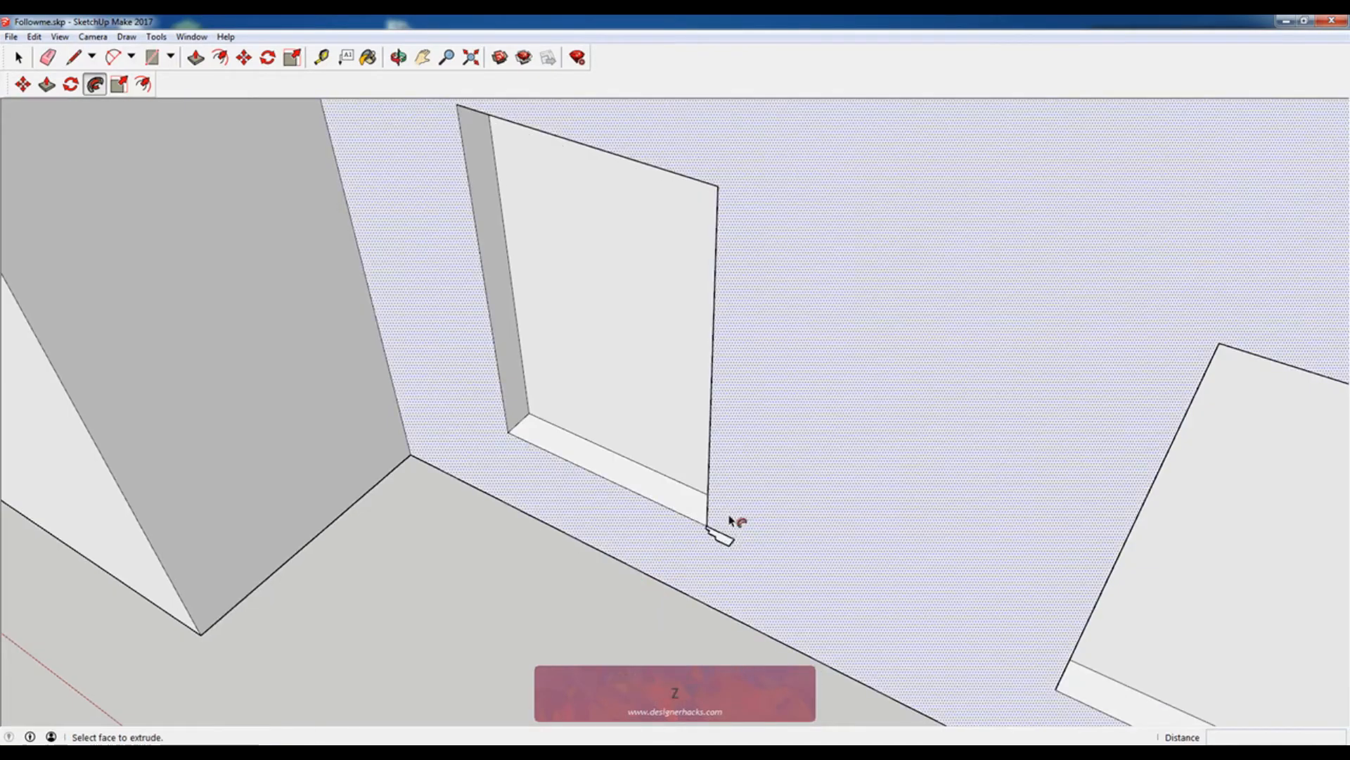
pyautogui.click(724, 526)
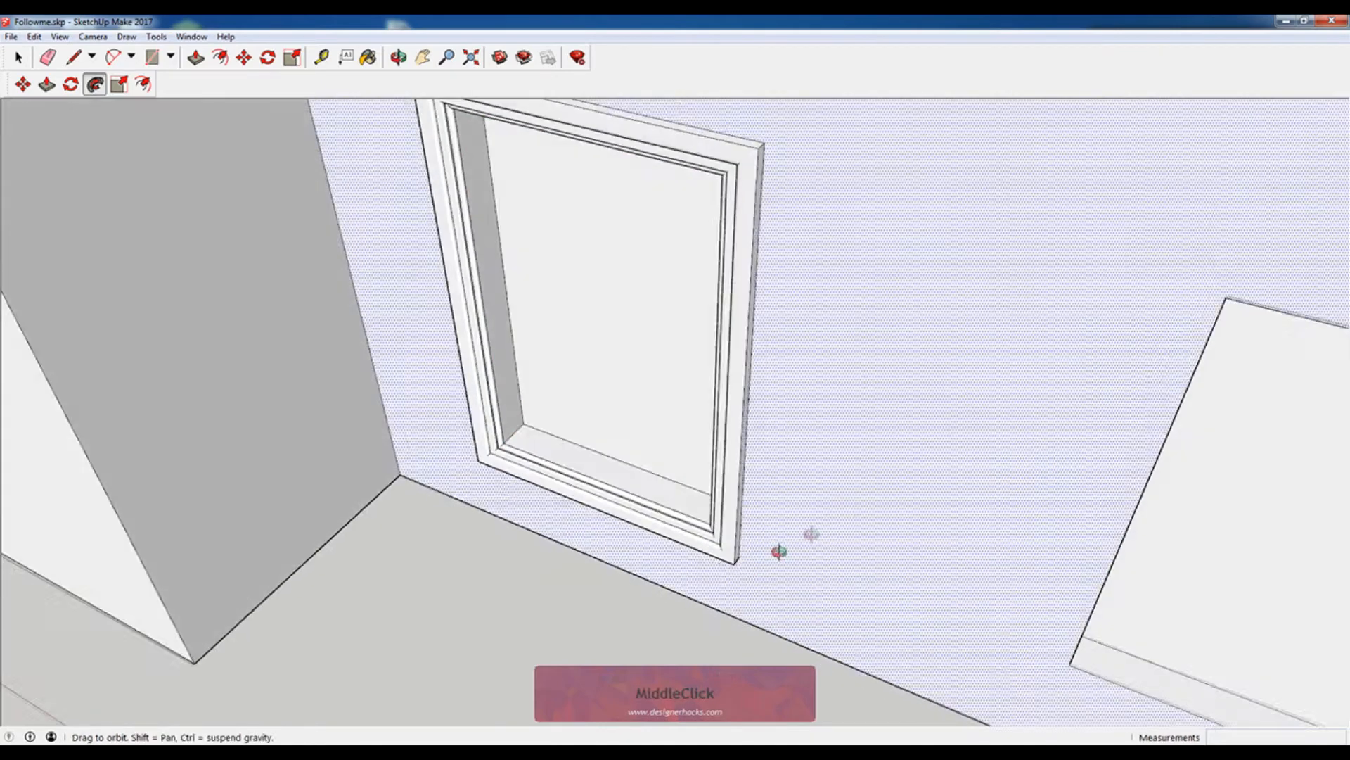
pyautogui.moveTo(778, 551); pyautogui.dragTo(680, 337)
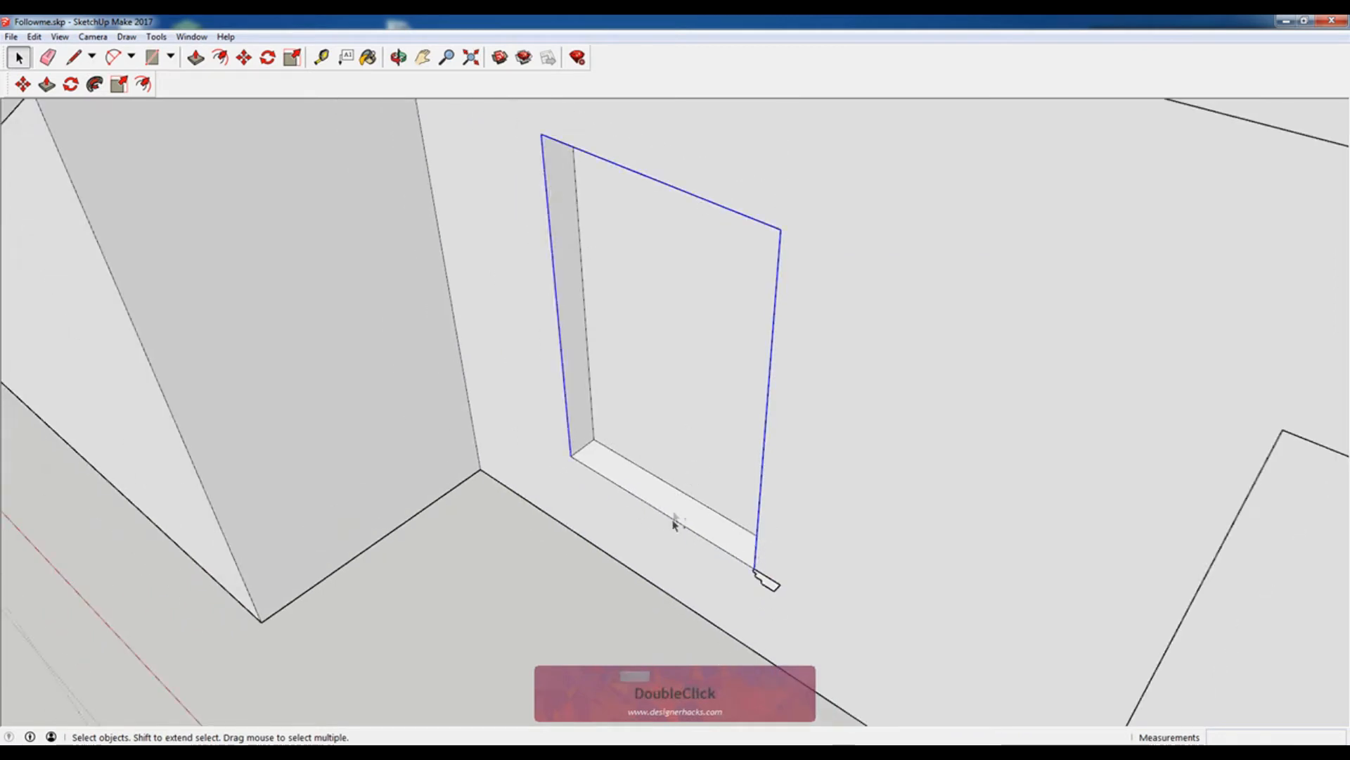
# Select the window pane face as the path and sweep the trim profile around it.
pyautogui.click(113, 86)
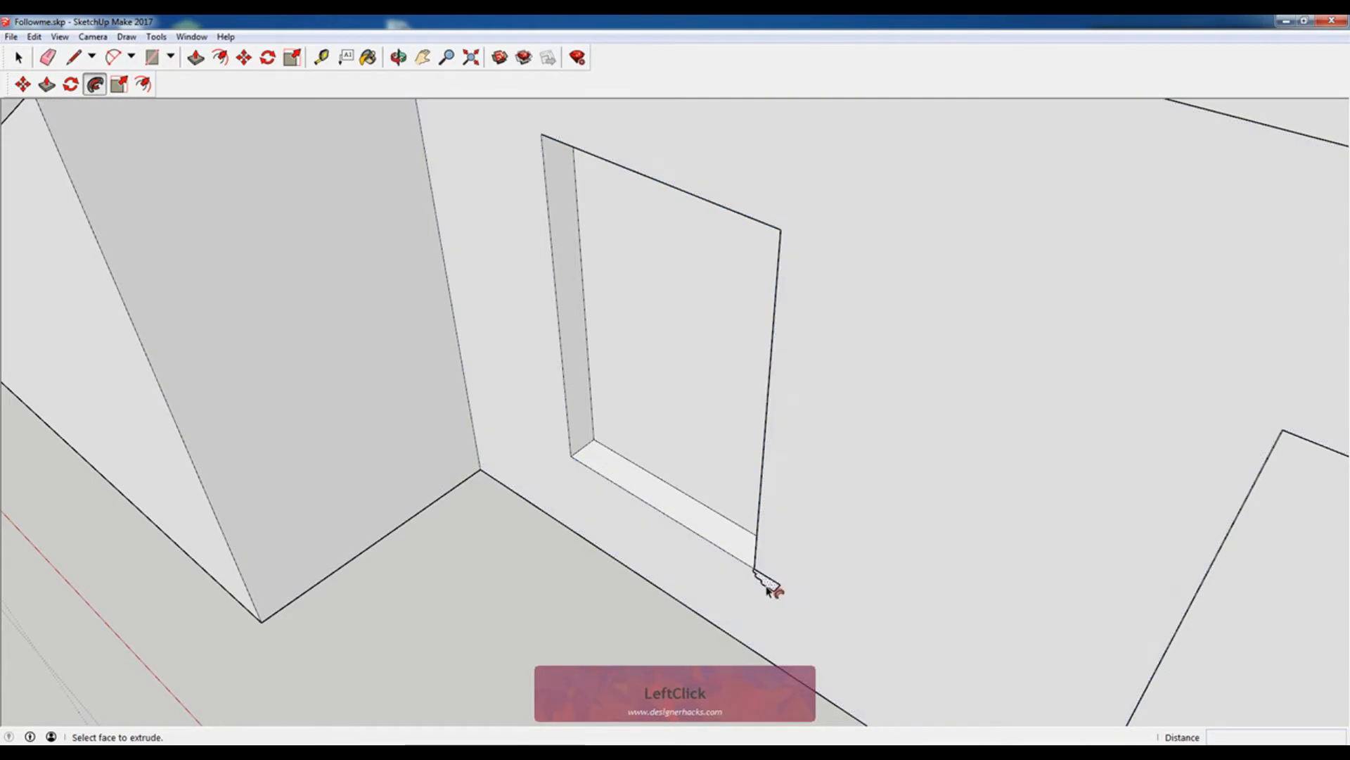
pyautogui.click(766, 583)
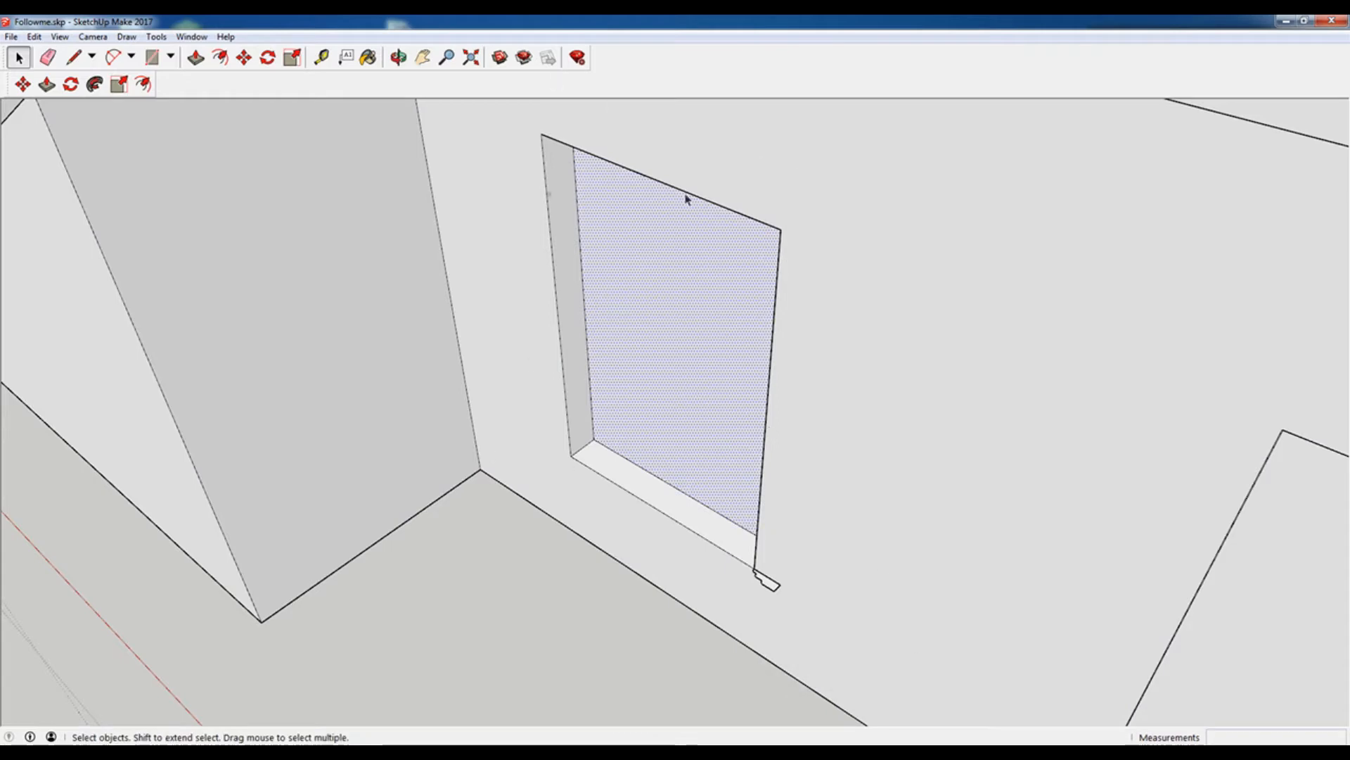
pyautogui.click(92, 86)
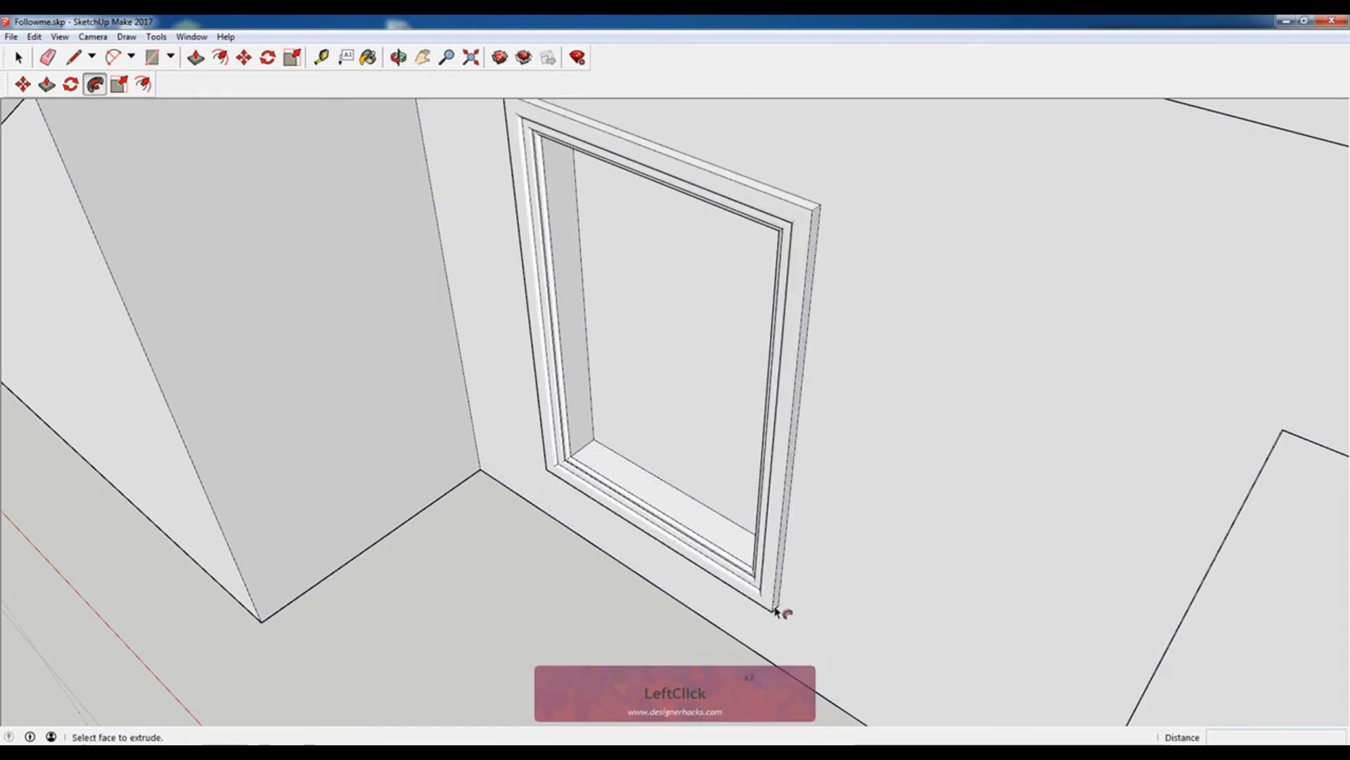
pyautogui.click(780, 614)
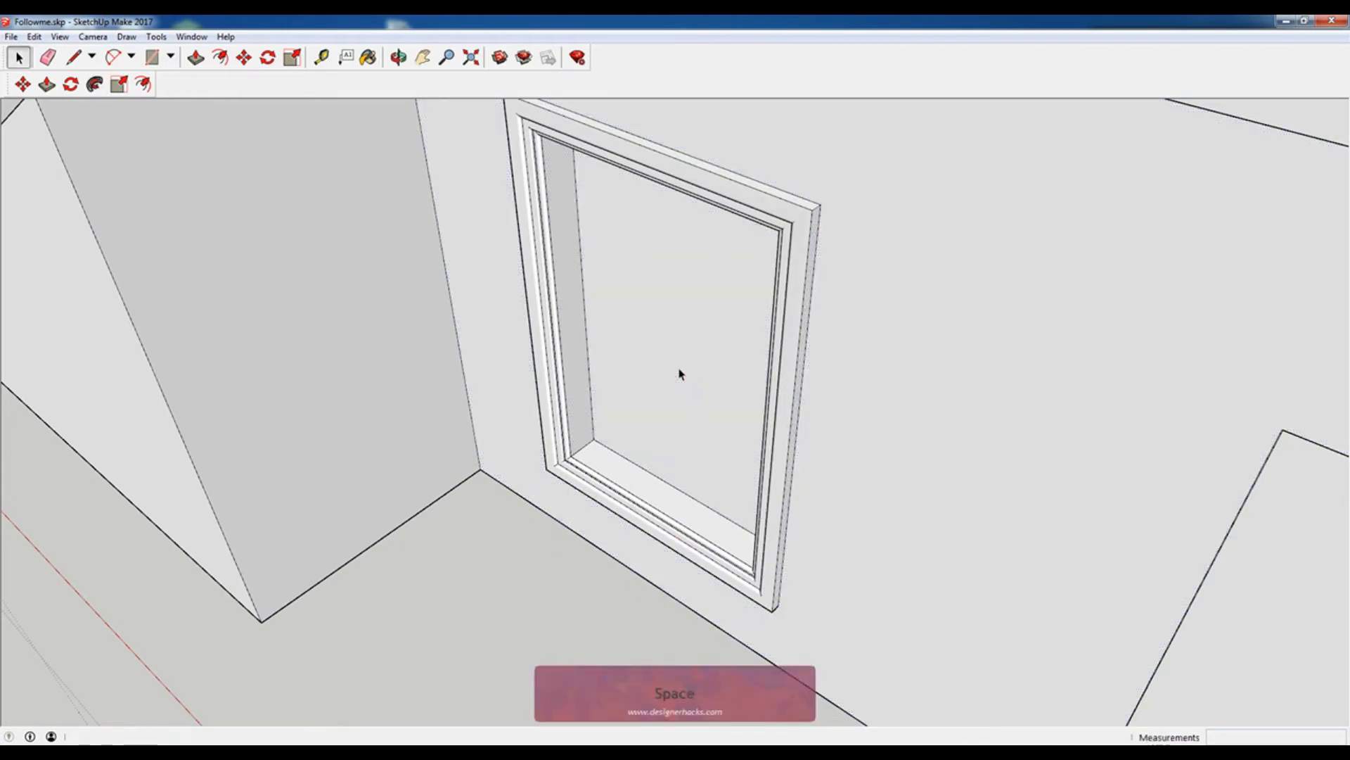
pyautogui.press('Space')
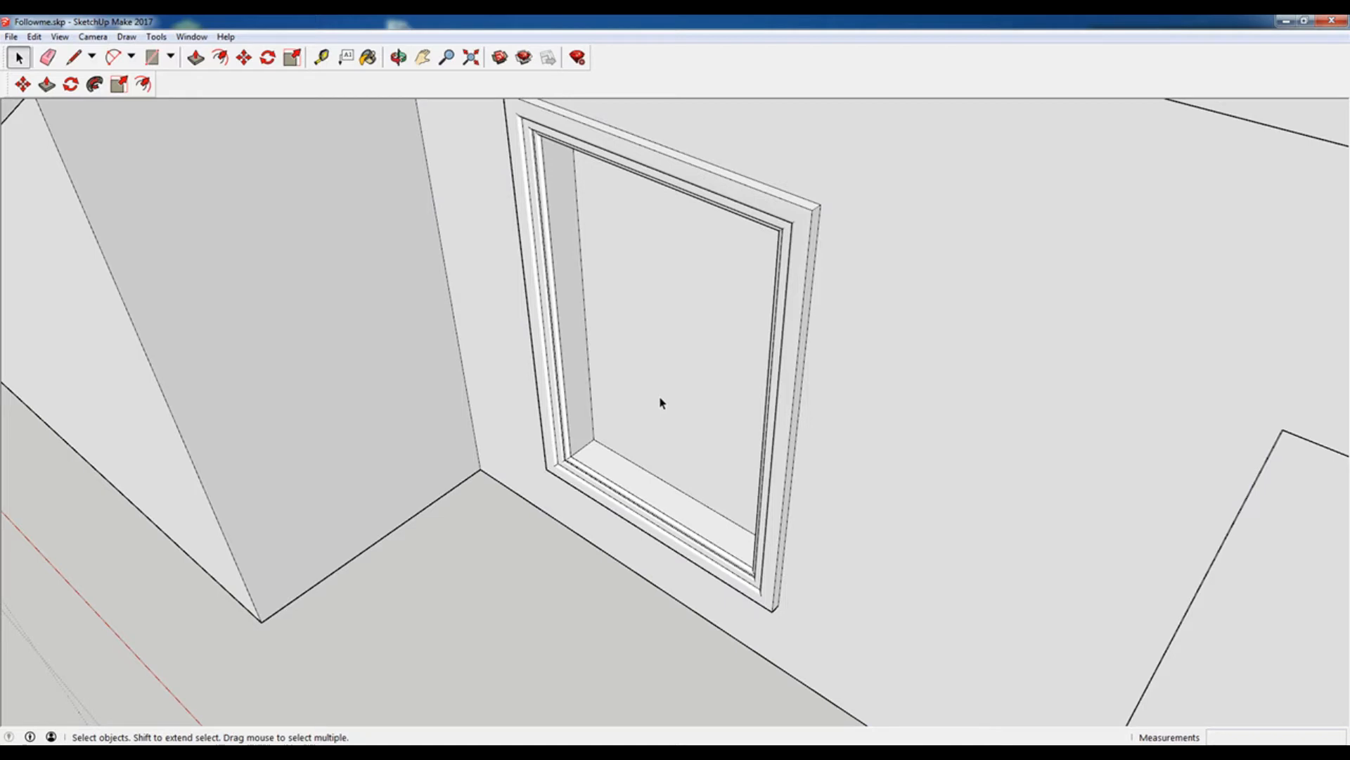
pyautogui.moveTo(839, 654)
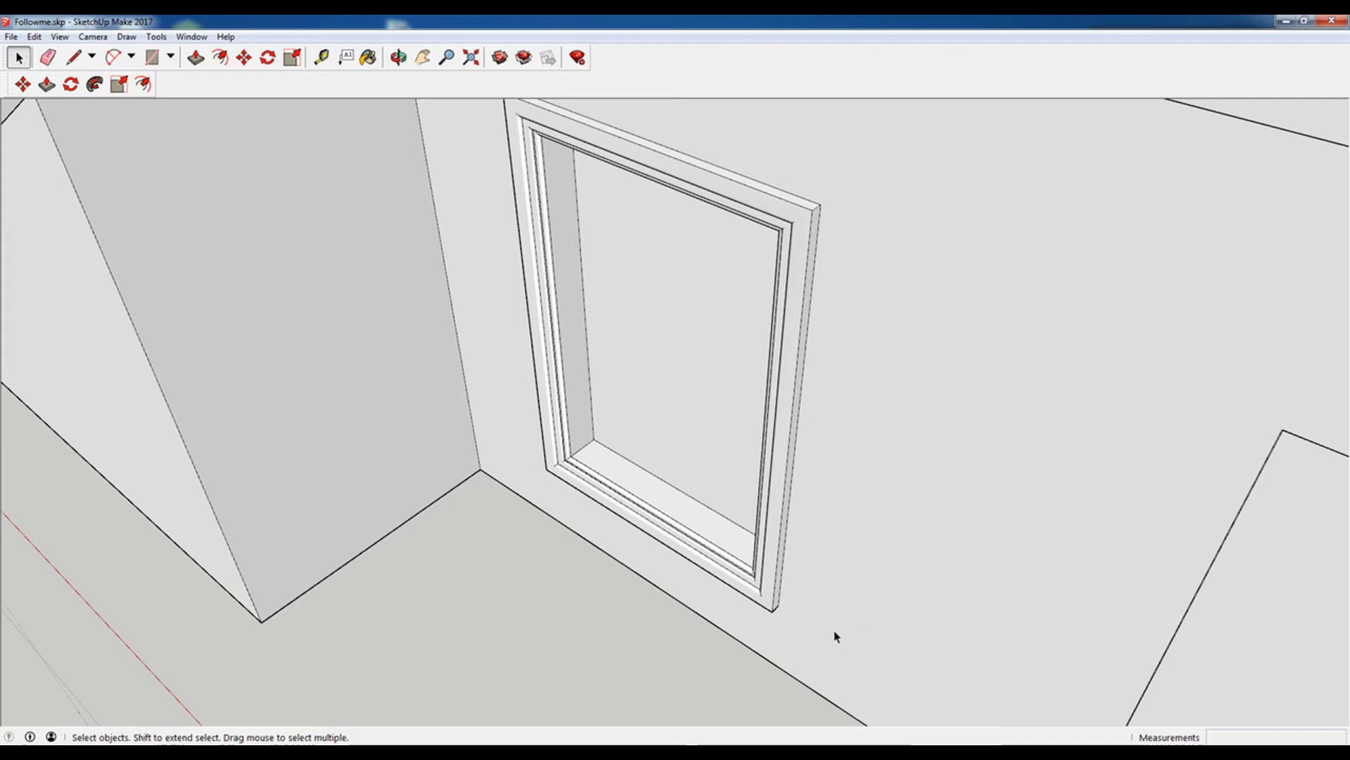
pyautogui.moveTo(753, 629)
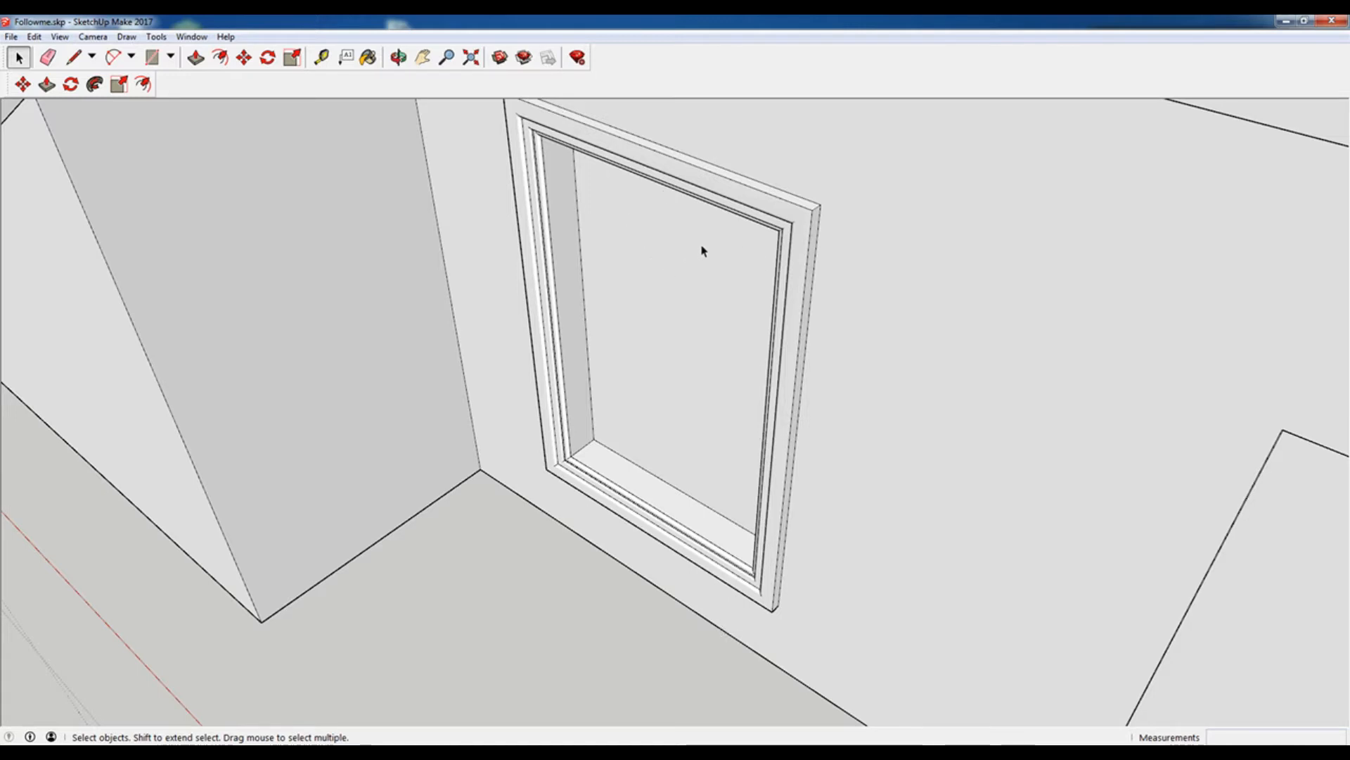
pyautogui.moveTo(672, 234)
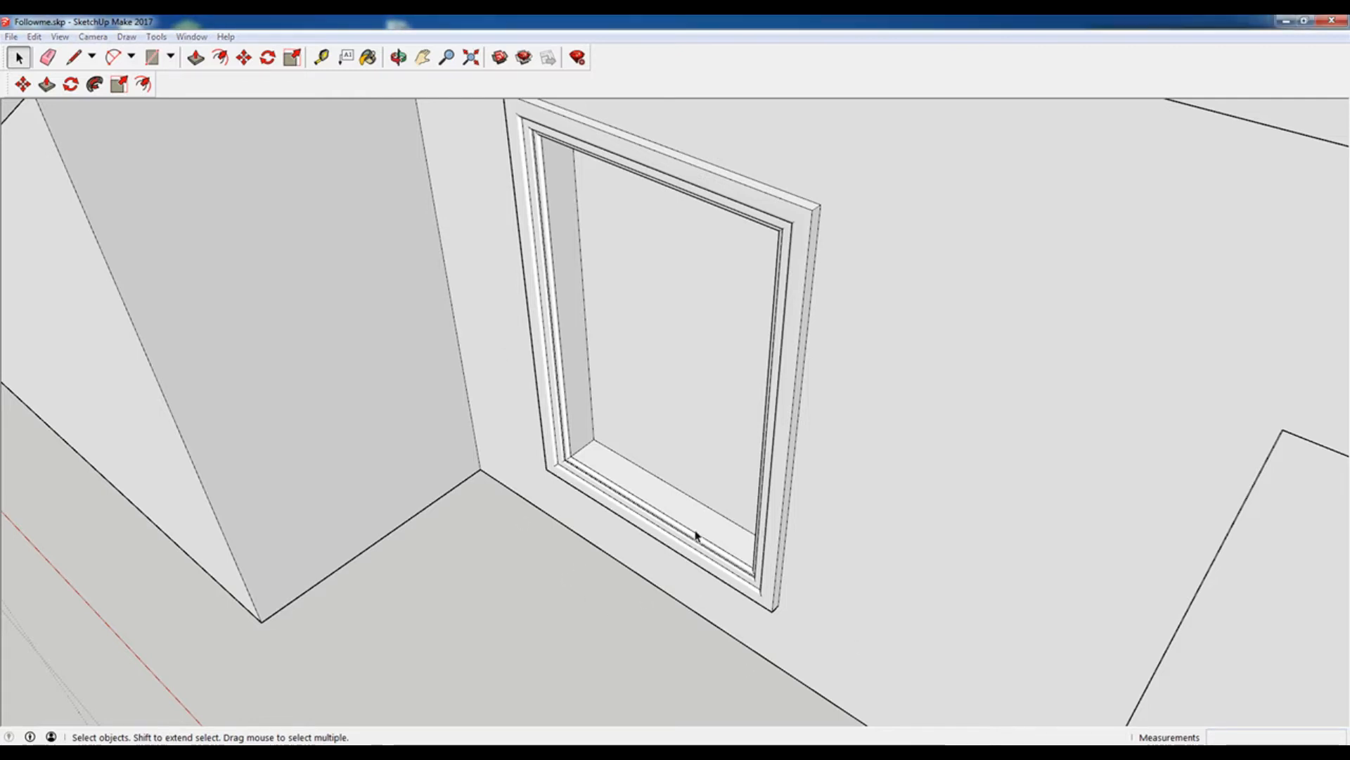
pyautogui.moveTo(838, 432)
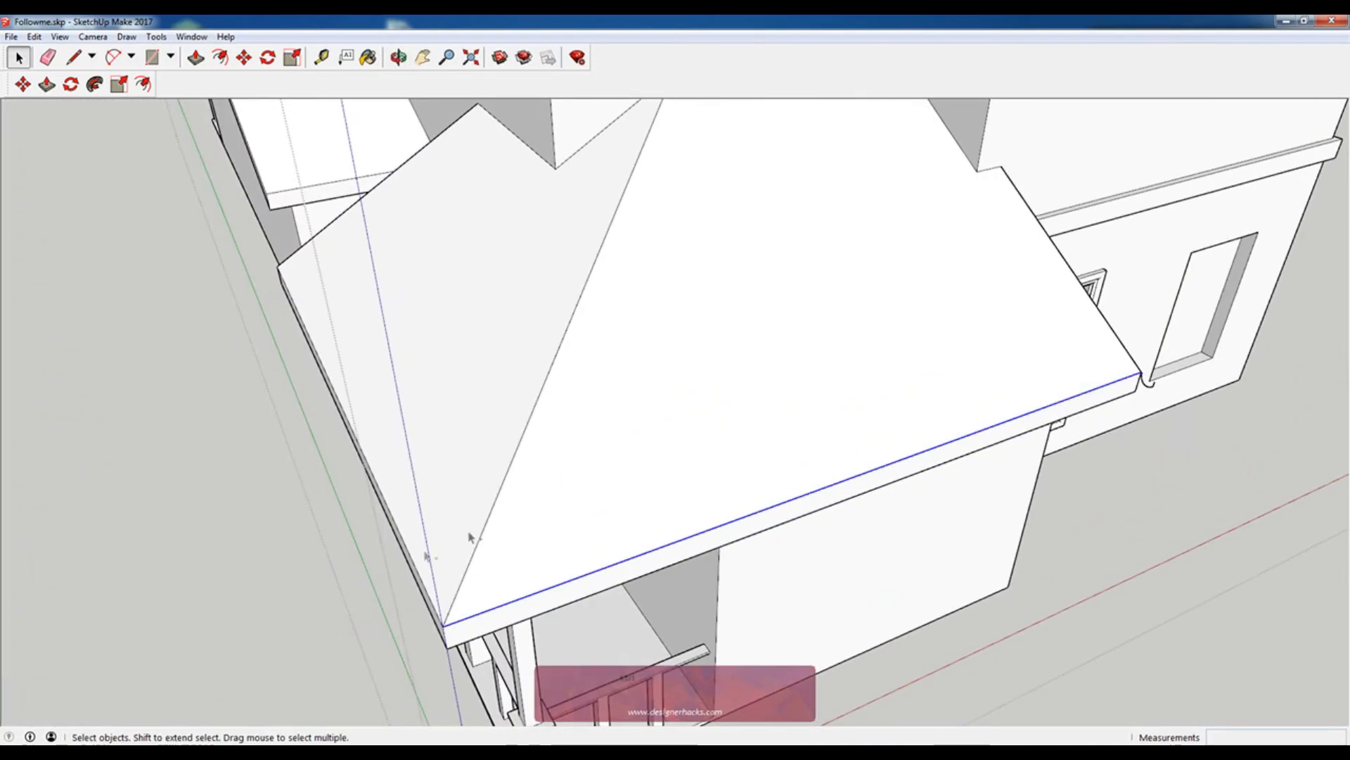
# Enter the porch roof geometry and zoom toward its front edge.
pyautogui.doubleClick(306, 368)
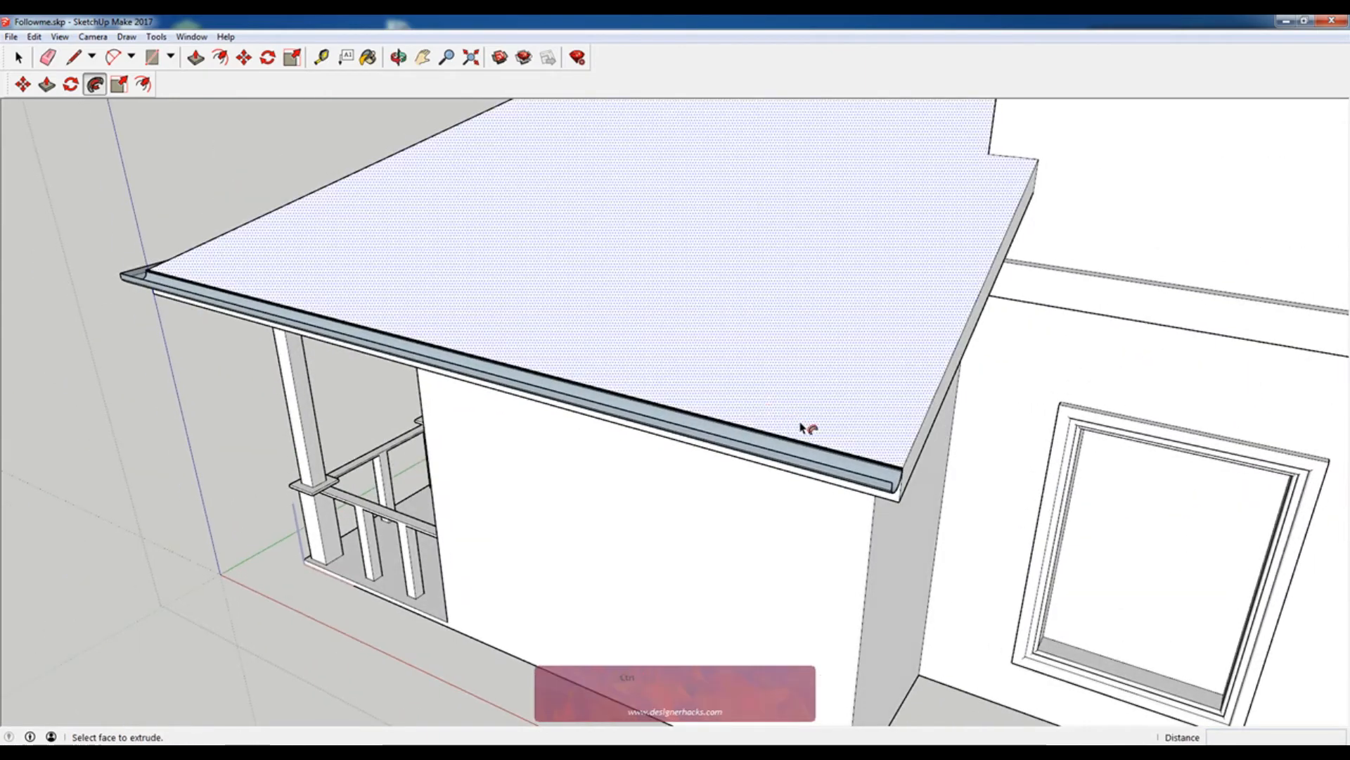
pyautogui.scroll(3)
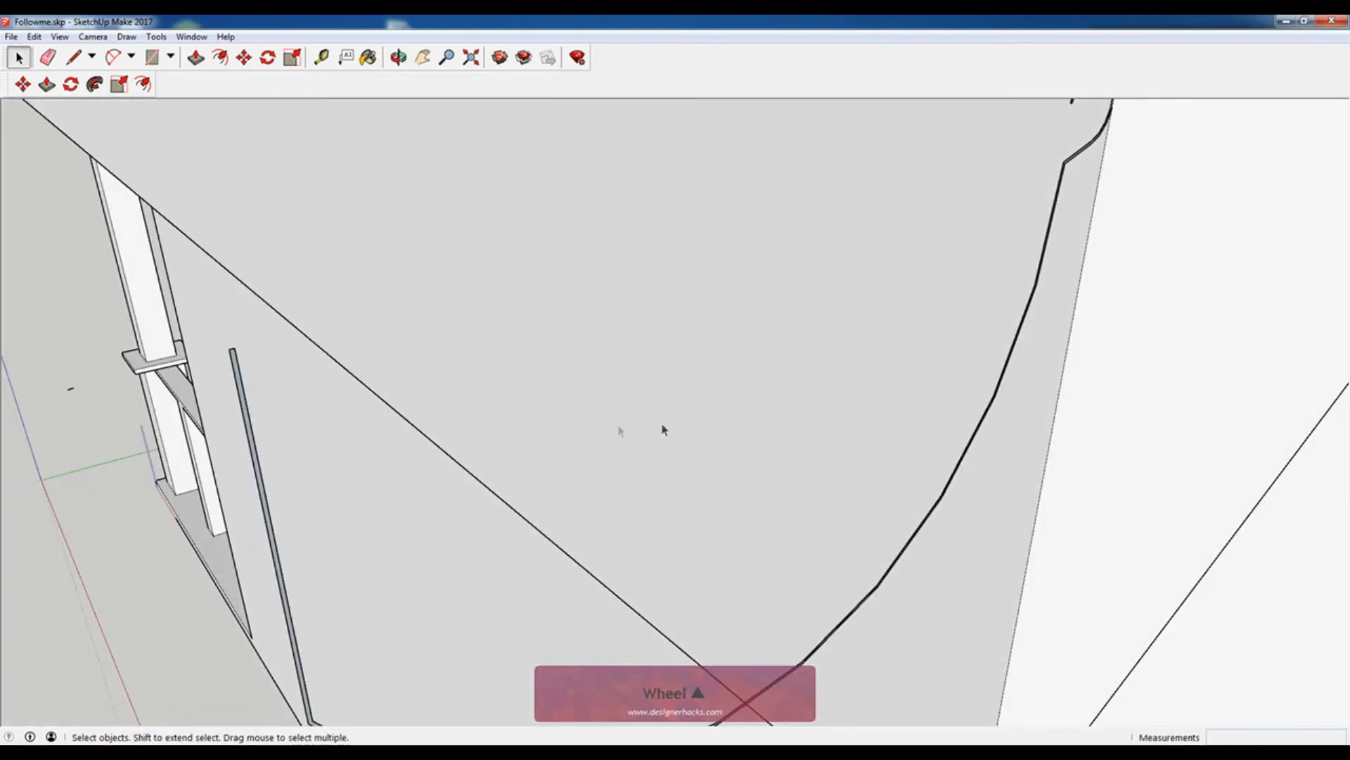
# Select and right-click the roof edge at the gutter profile's corner, then zoom out.
pyautogui.click(238, 364)
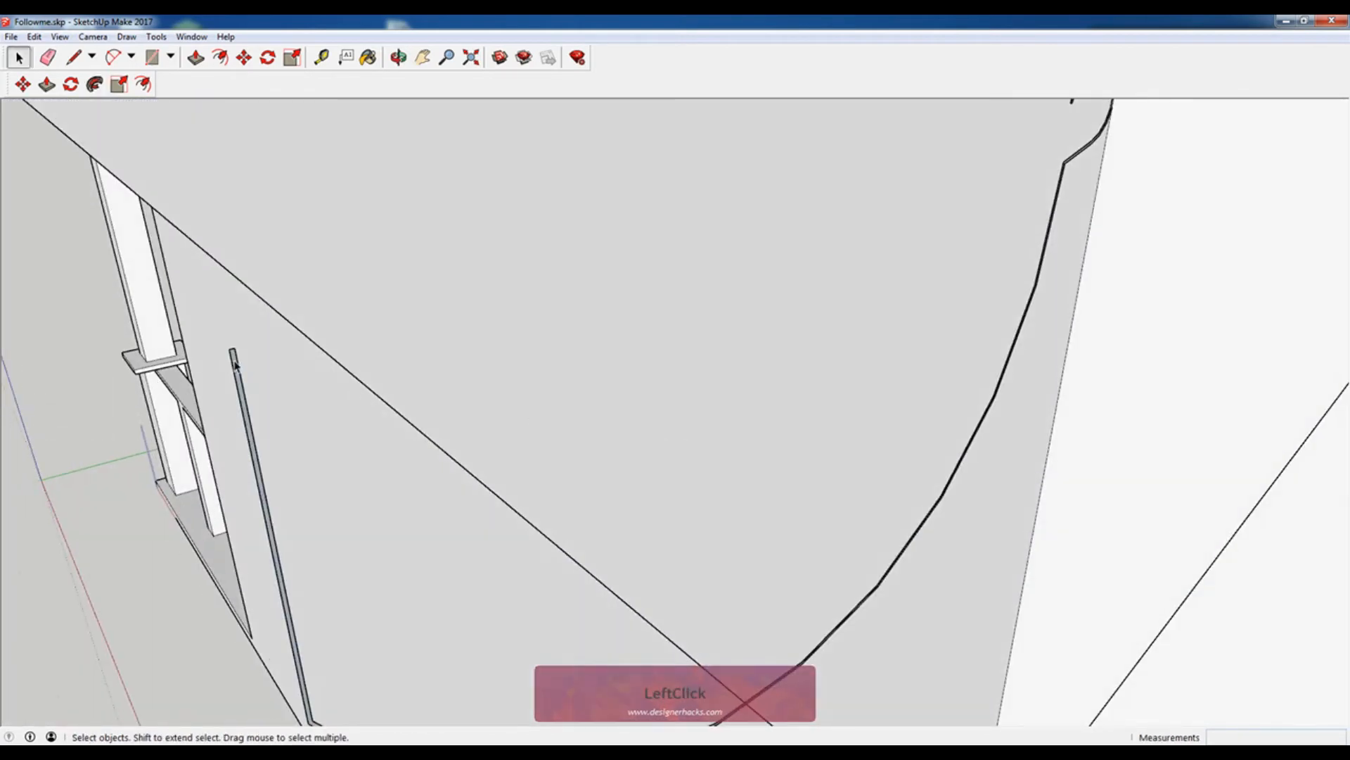
pyautogui.rightClick(236, 364)
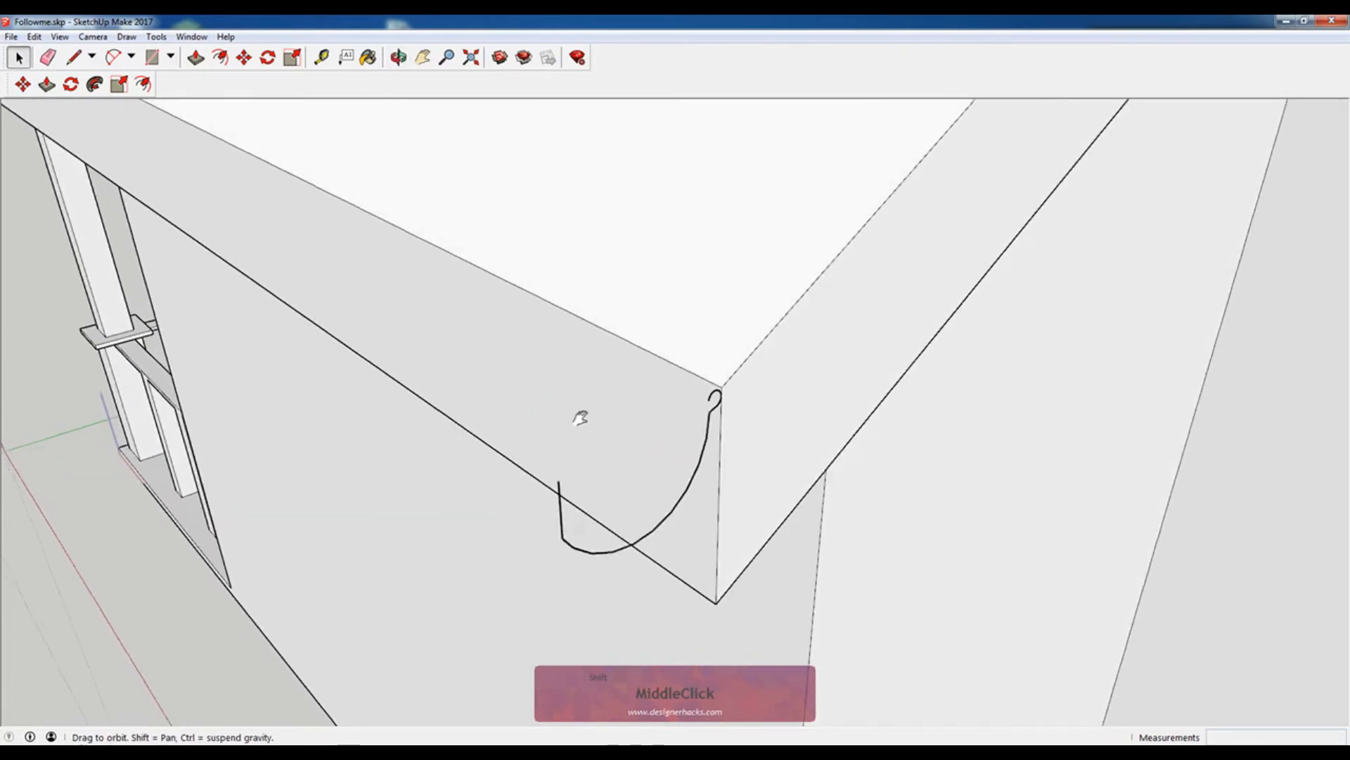
pyautogui.scroll(-3)
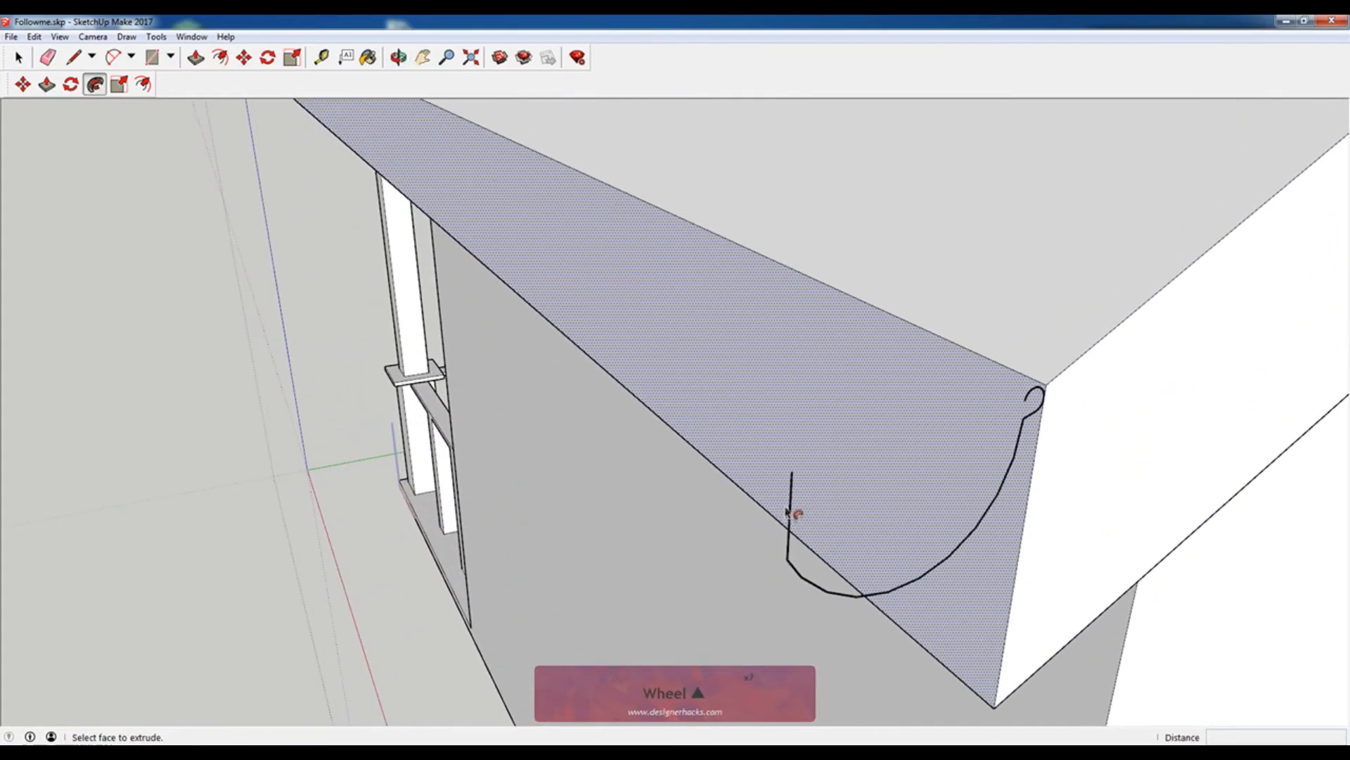
# Sweep the half-round gutter profile along the second eave, then orbit out to review.
pyautogui.click(793, 514)
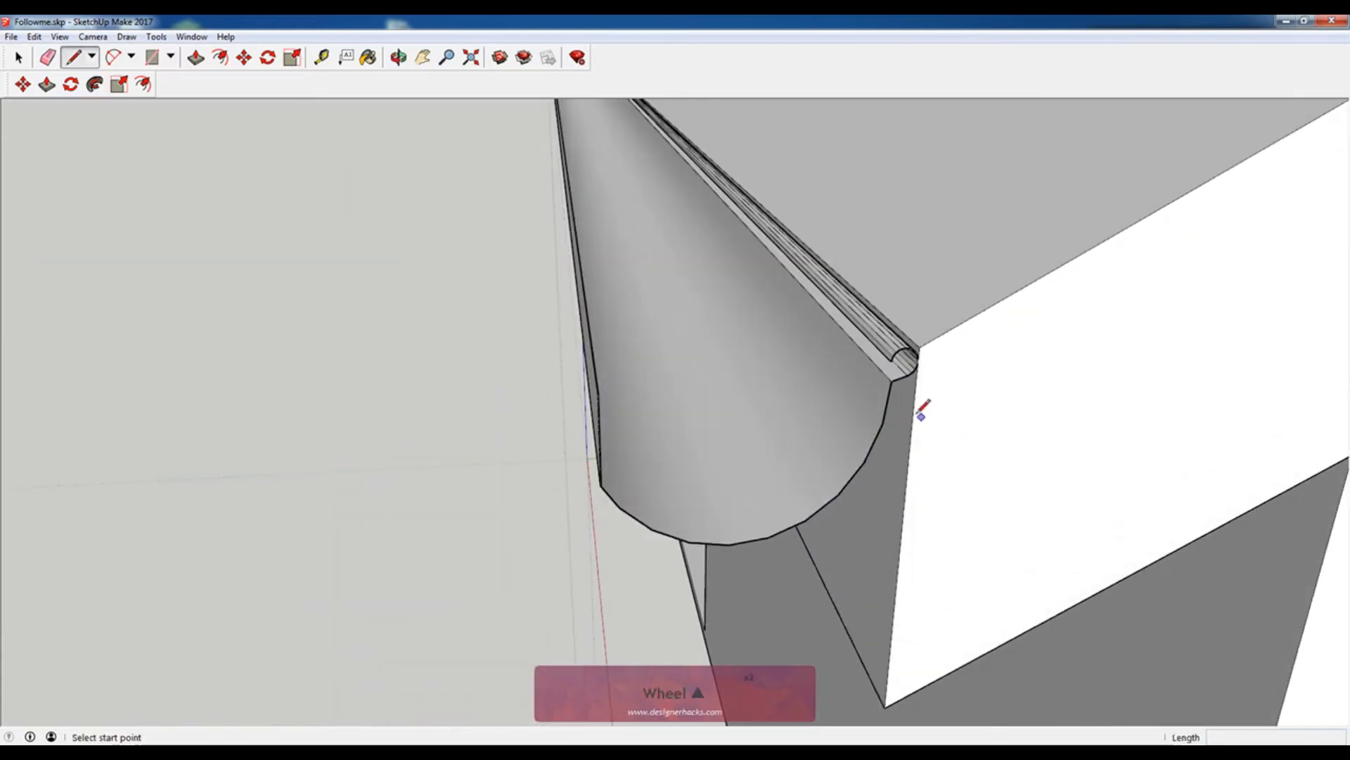
pyautogui.click(581, 389)
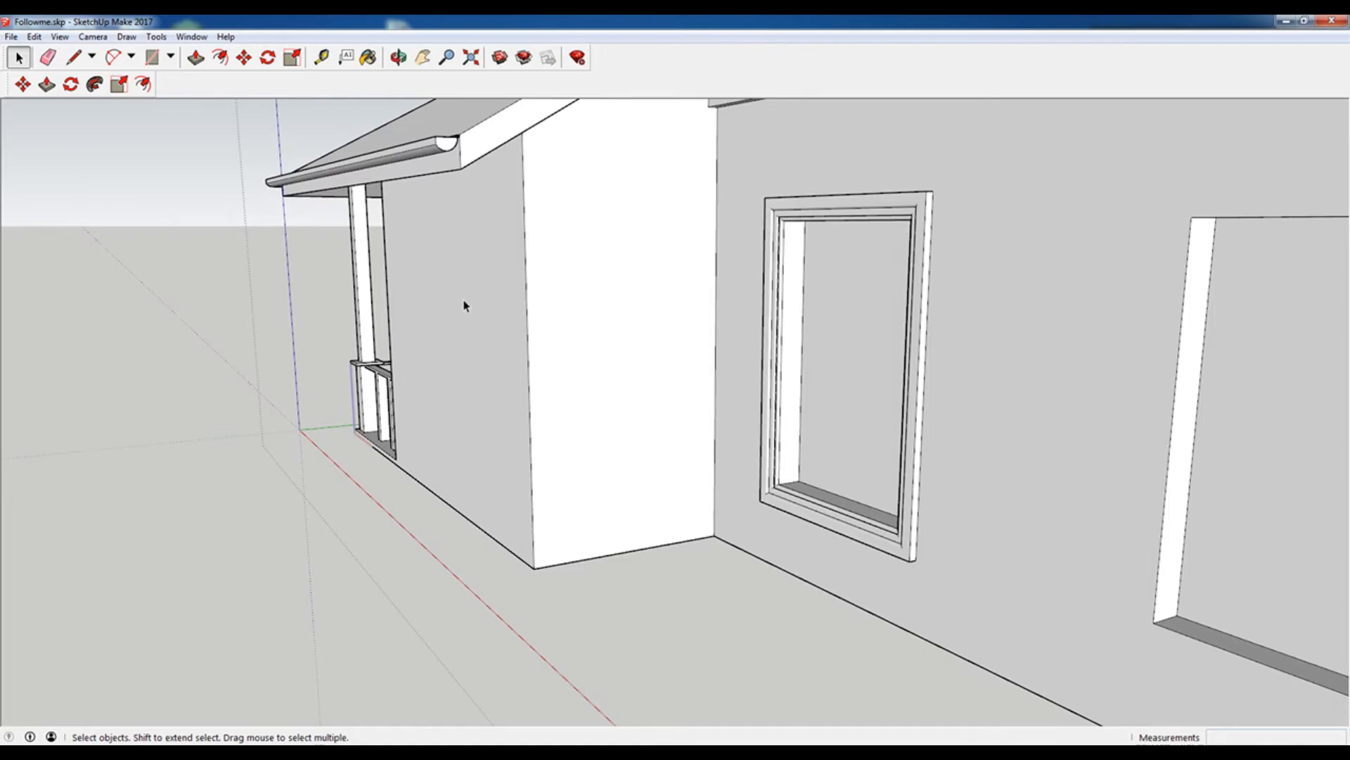
pyautogui.moveTo(464, 307); pyautogui.dragTo(710, 202)
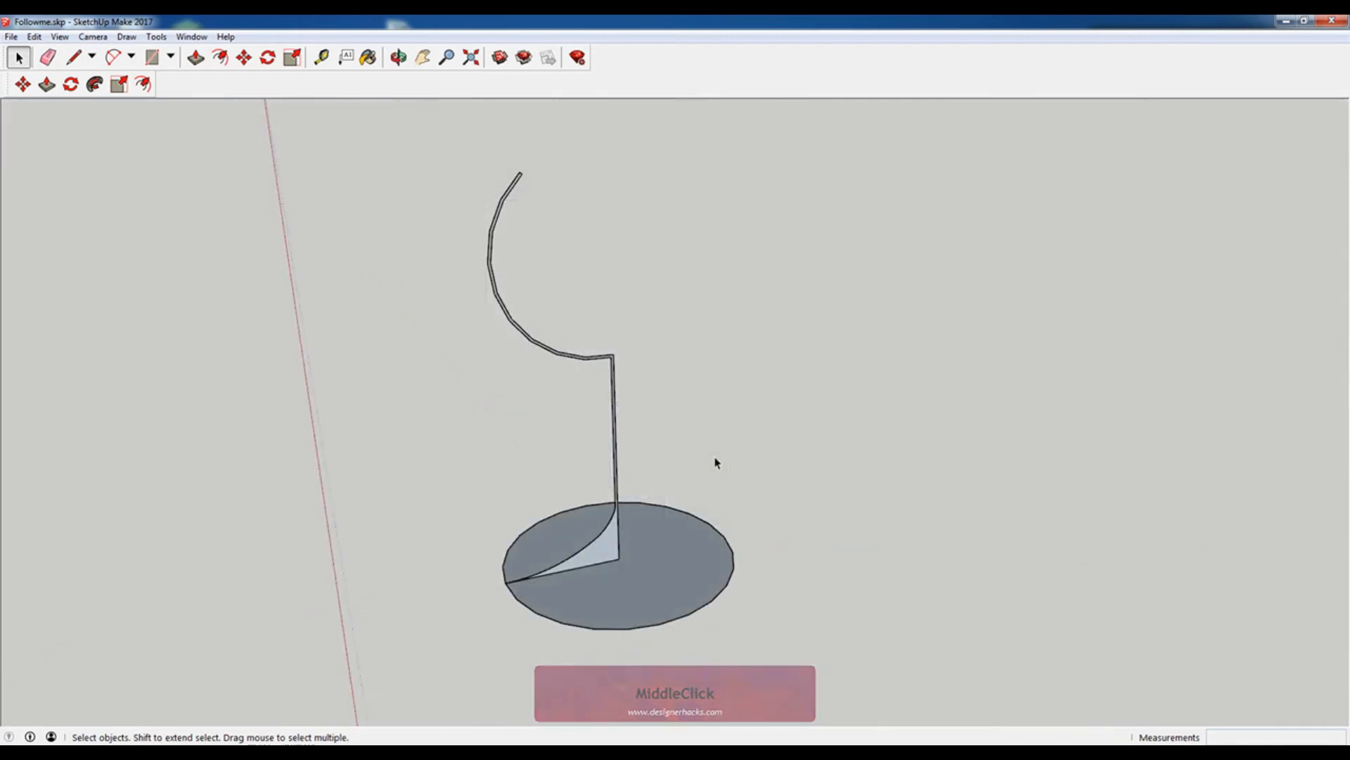
# Select the base circle as the path and sweep the glass profile around it.
pyautogui.middleClick(718, 463)
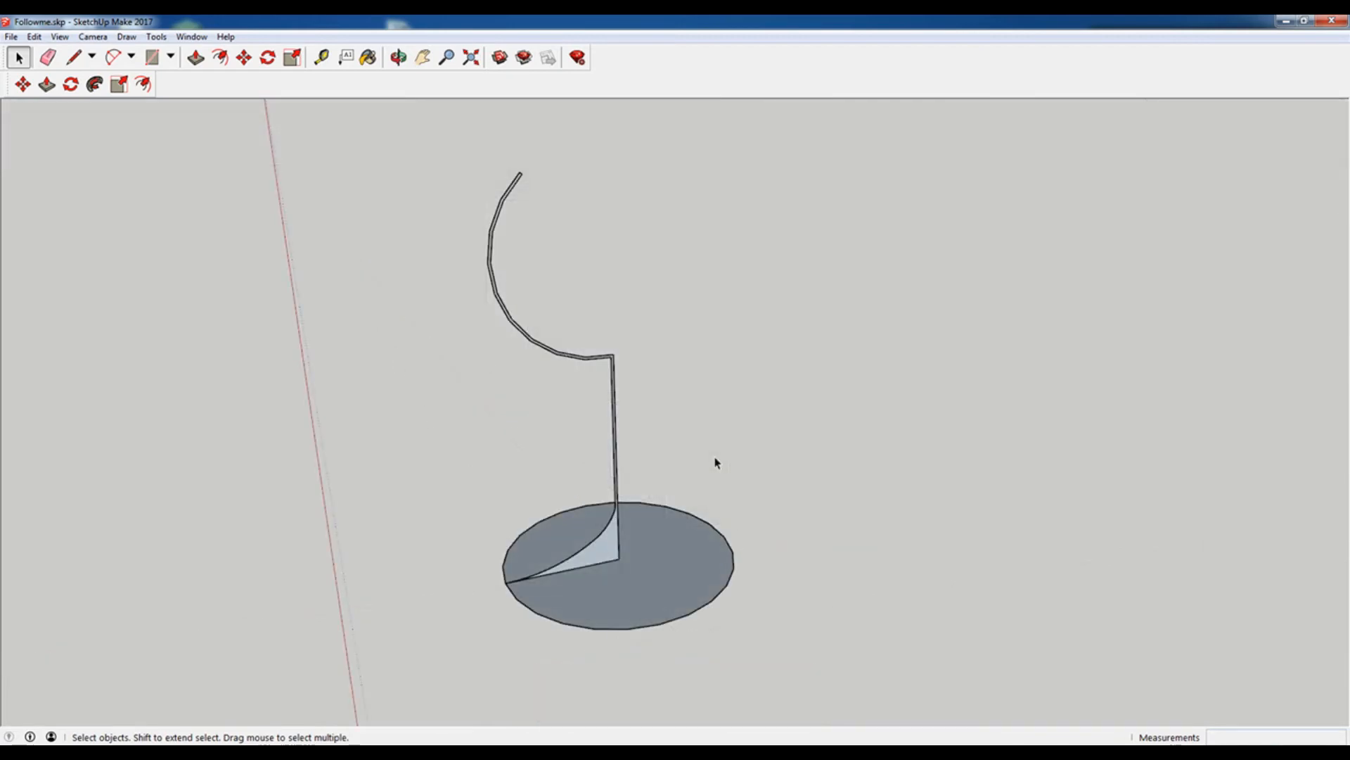
pyautogui.moveTo(705, 478)
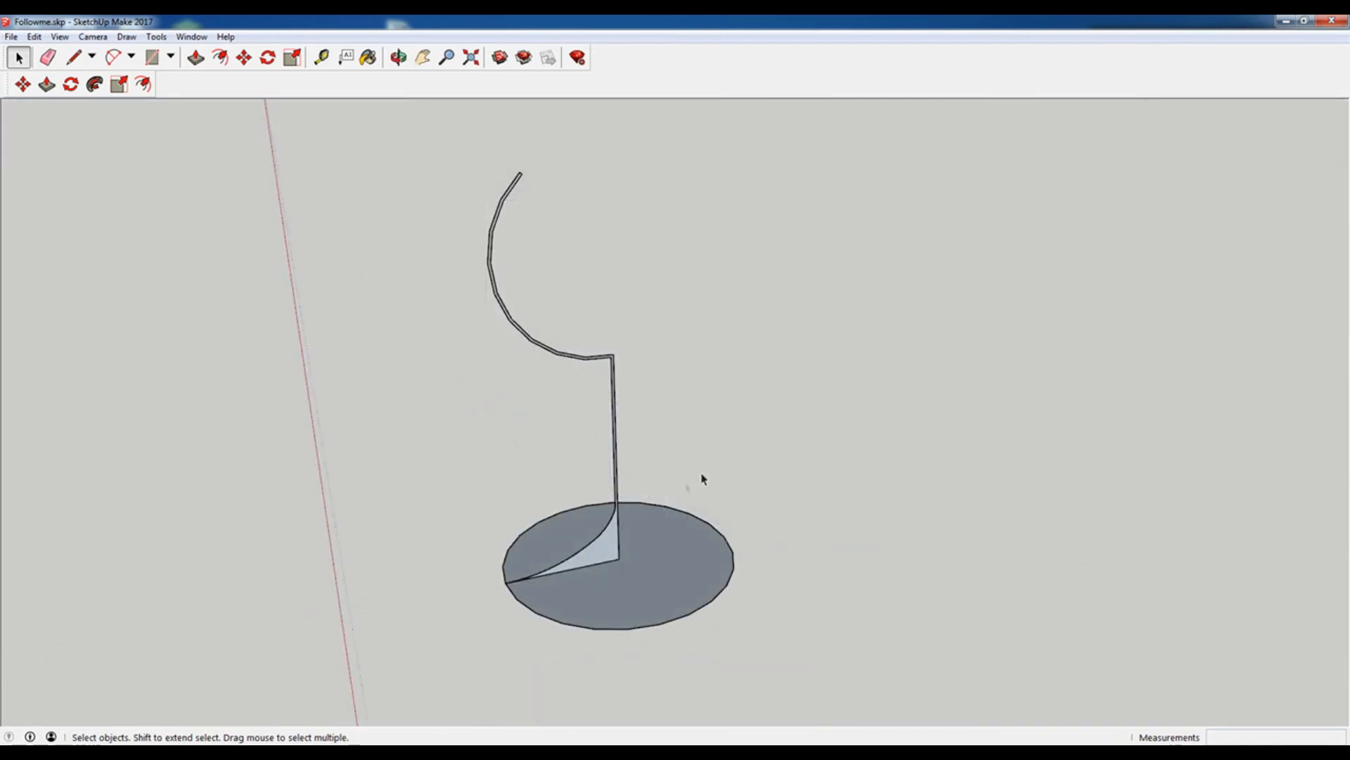
pyautogui.moveTo(693, 531)
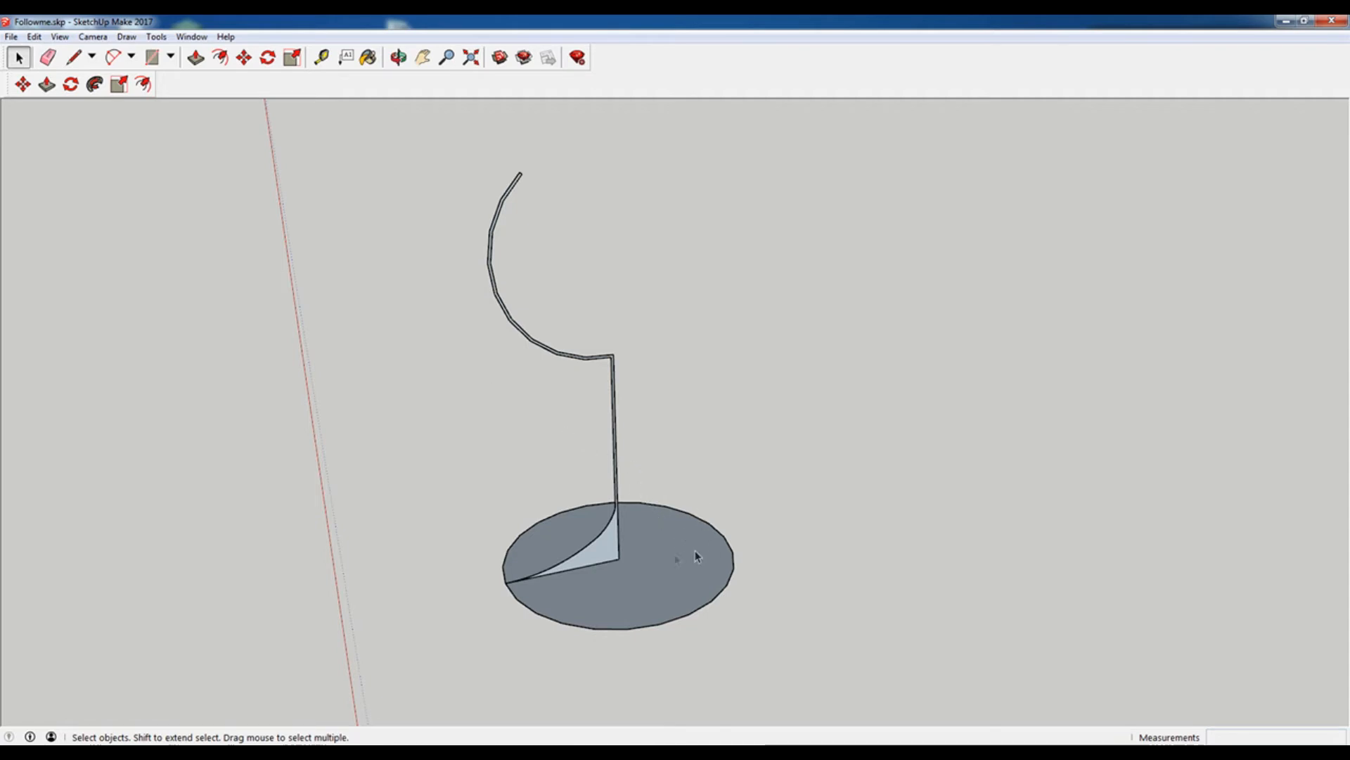
pyautogui.click(692, 558)
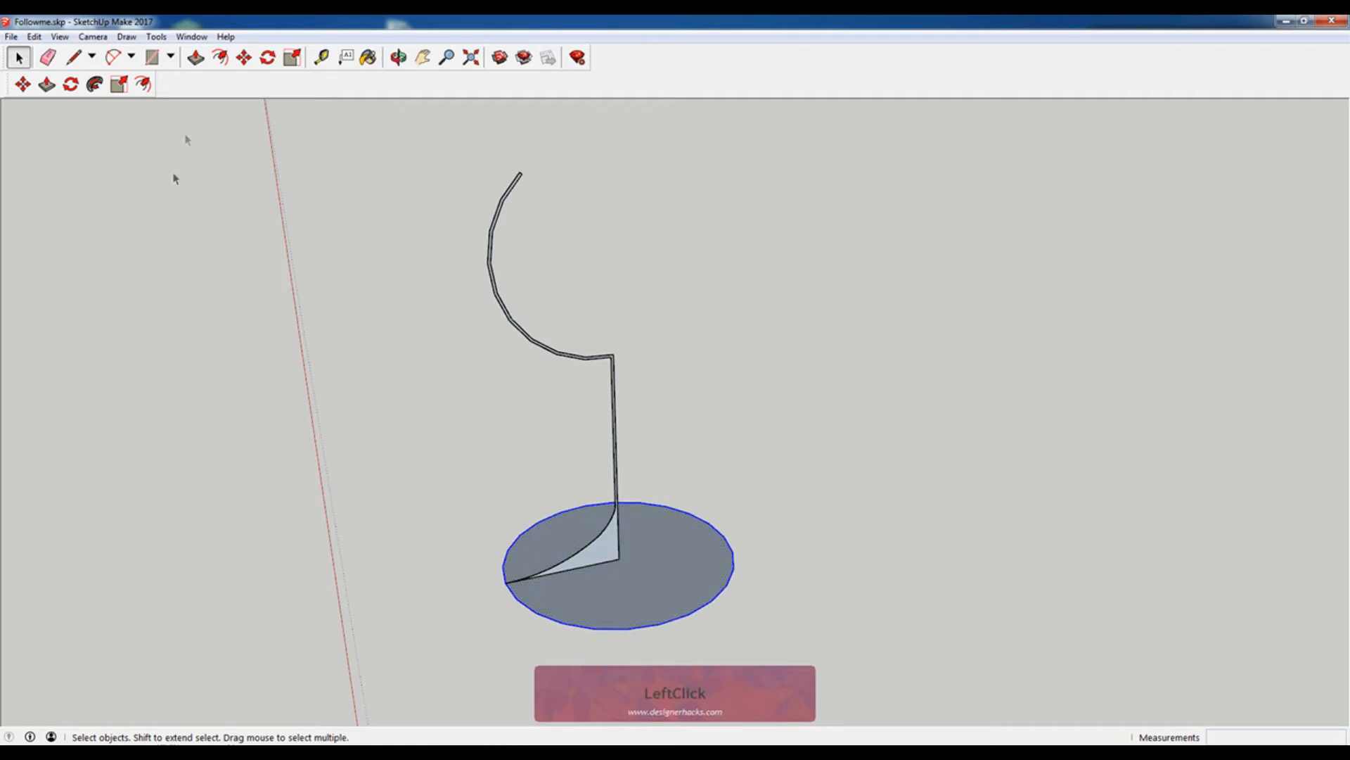
pyautogui.click(99, 84)
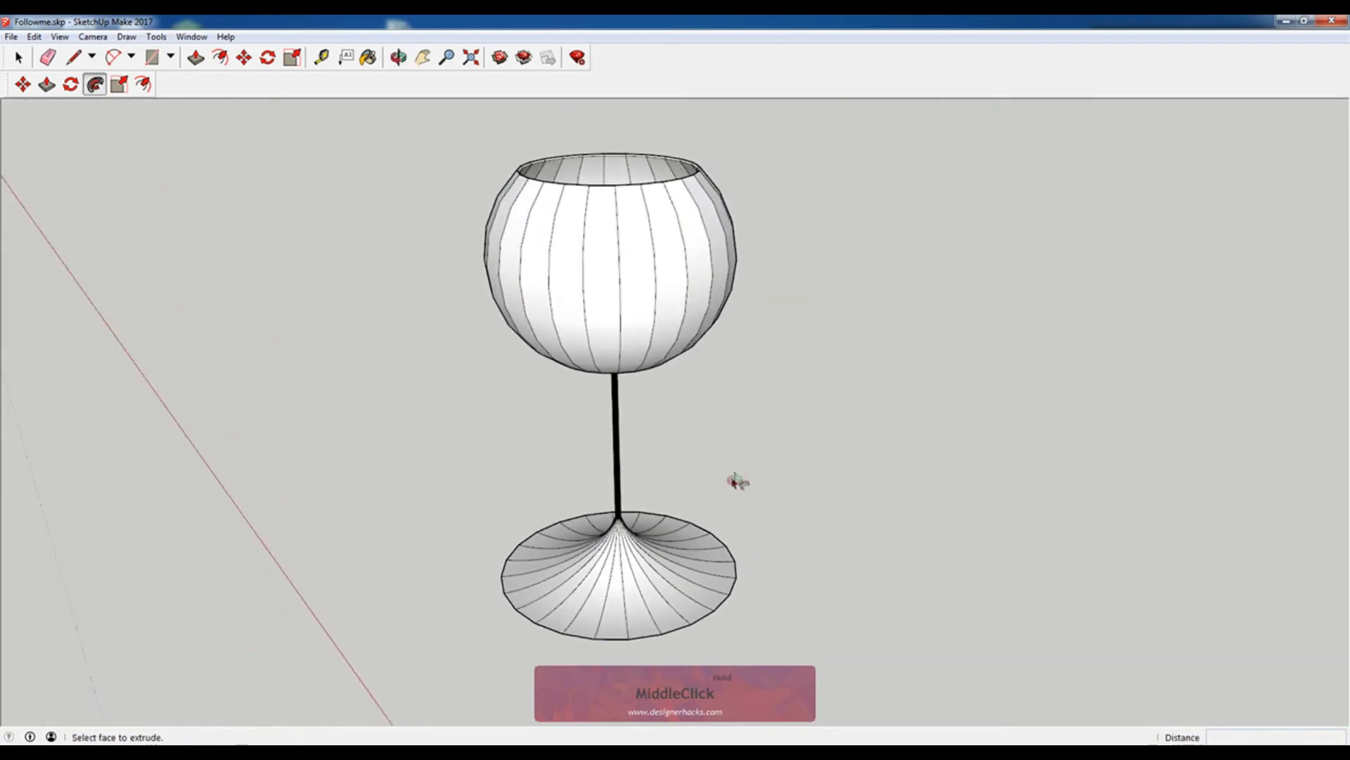
pyautogui.click(397, 58)
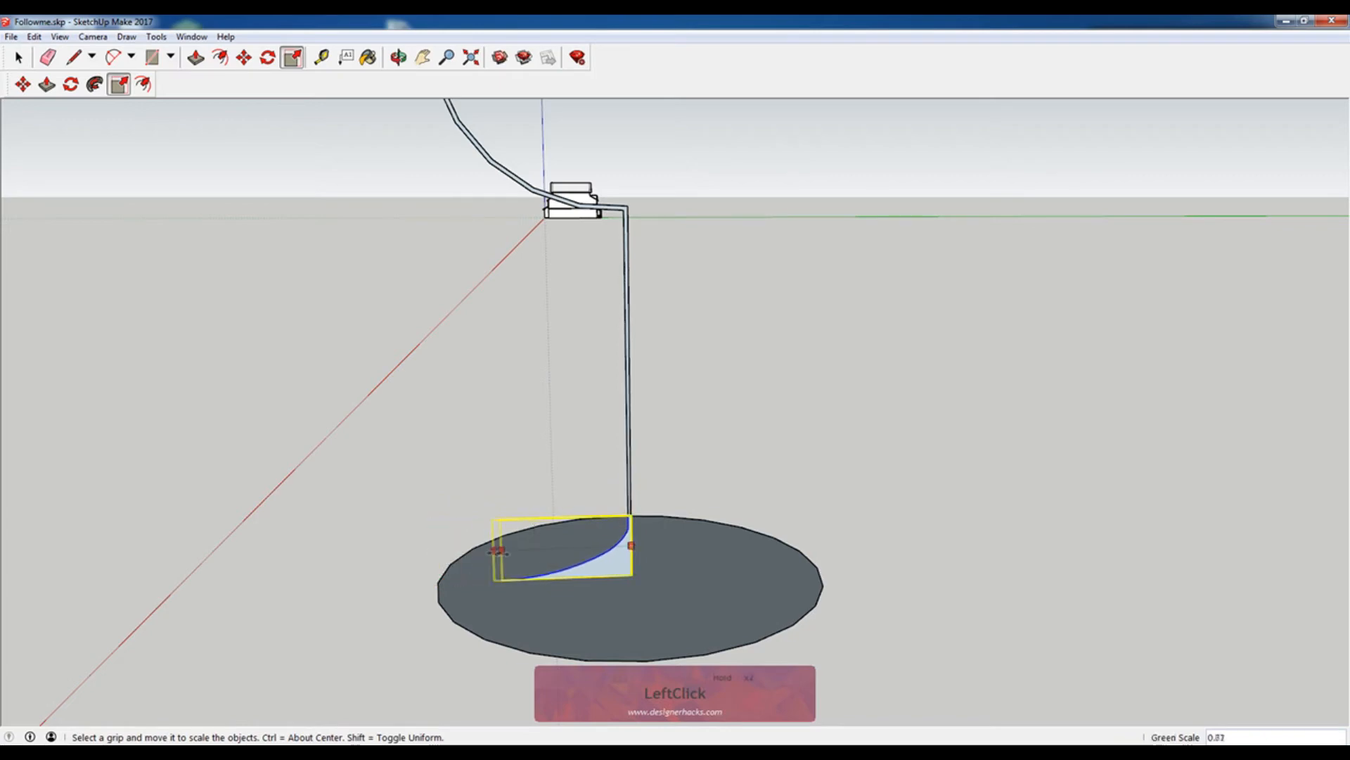
# Confirm the profile's new scale and select the base circle's connected edges.
pyautogui.press('space')
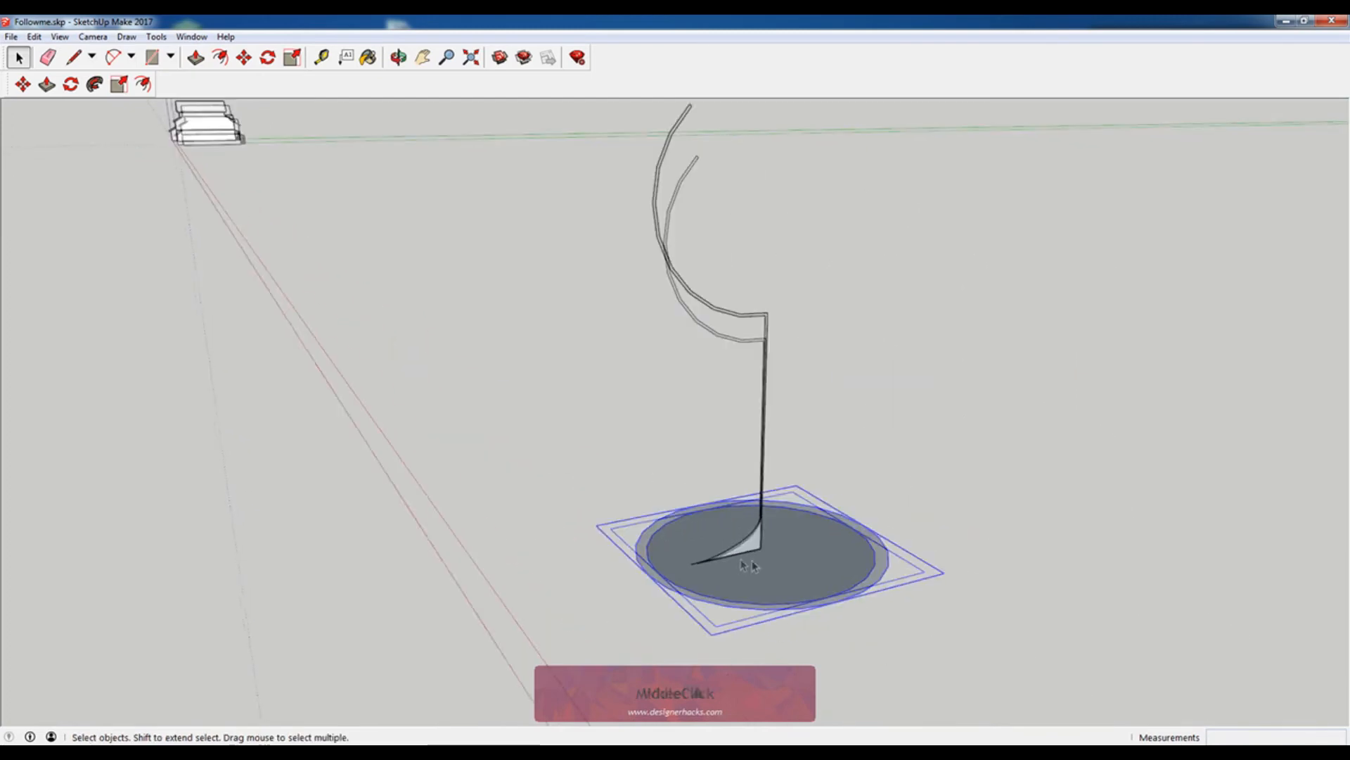
pyautogui.rightClick(749, 565)
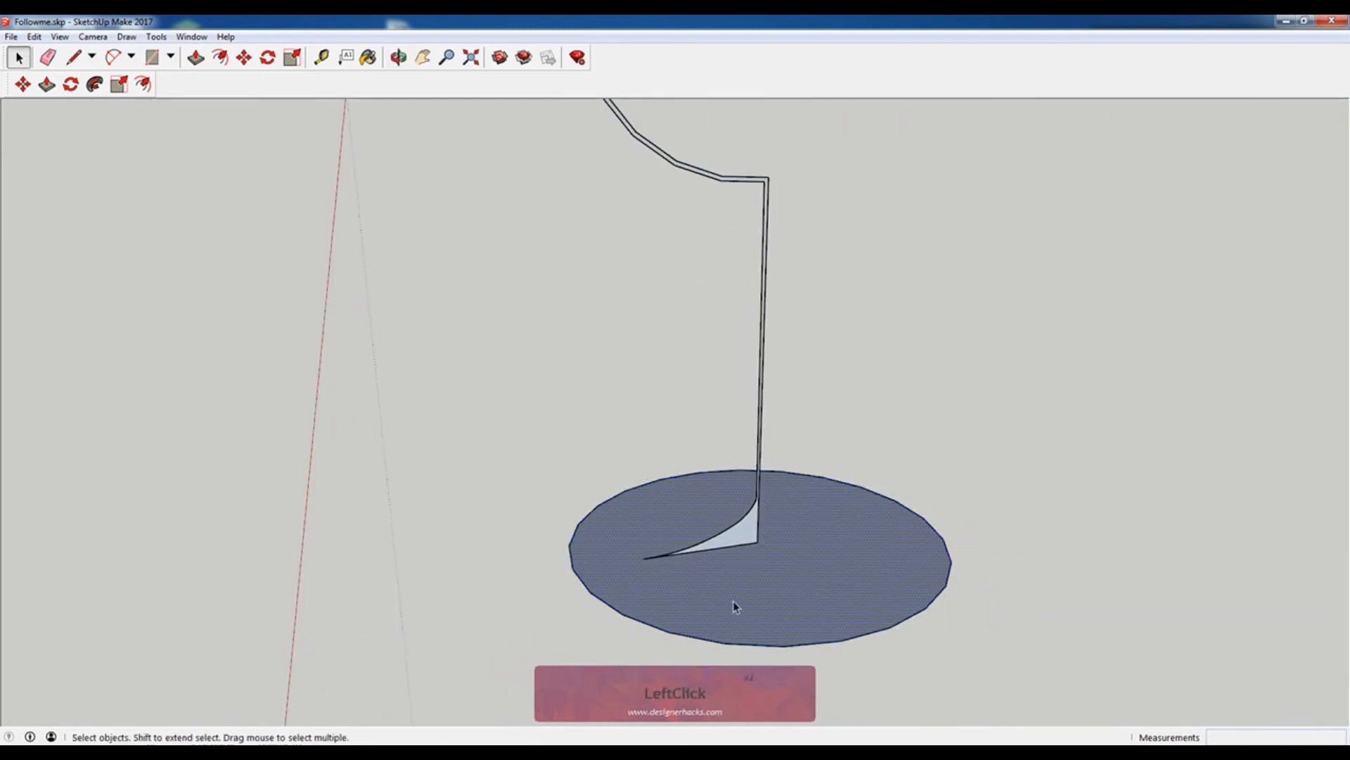
pyautogui.tripleClick(736, 607)
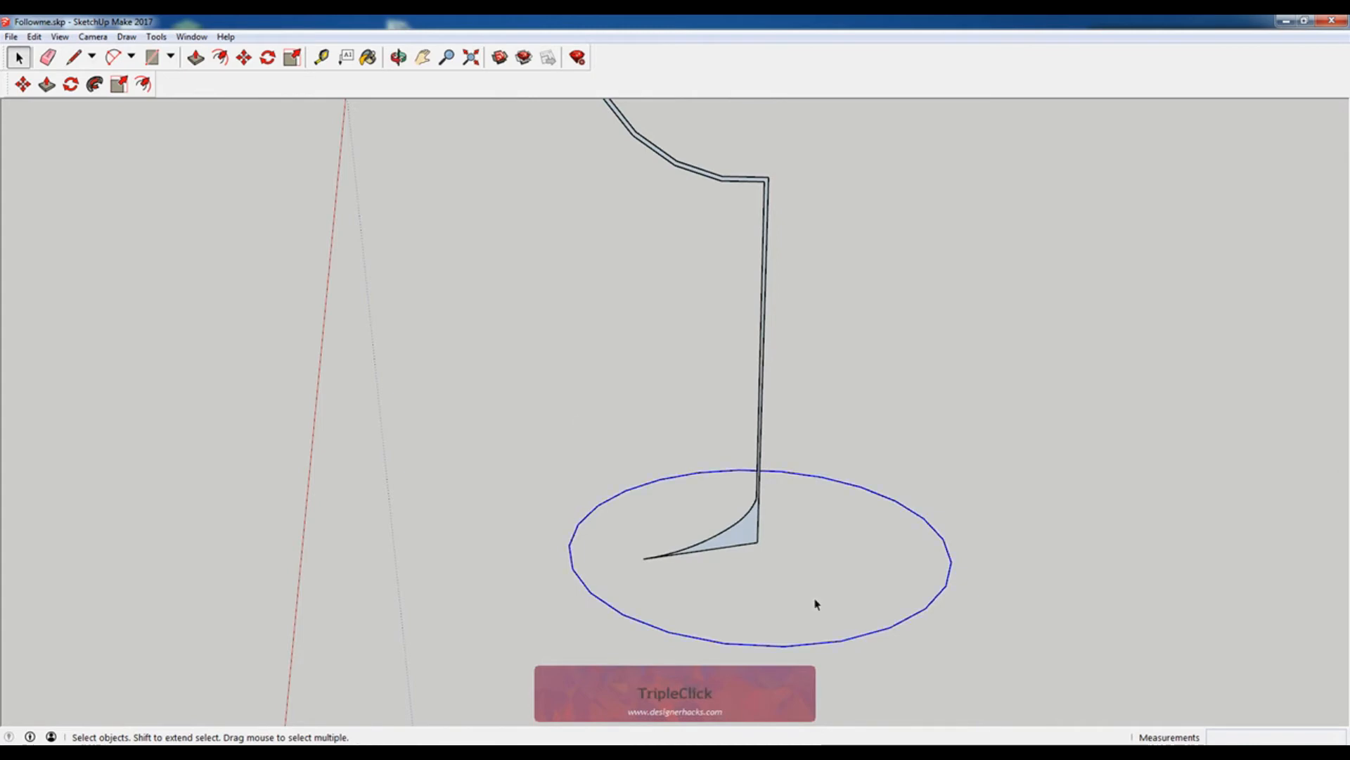
pyautogui.click(94, 87)
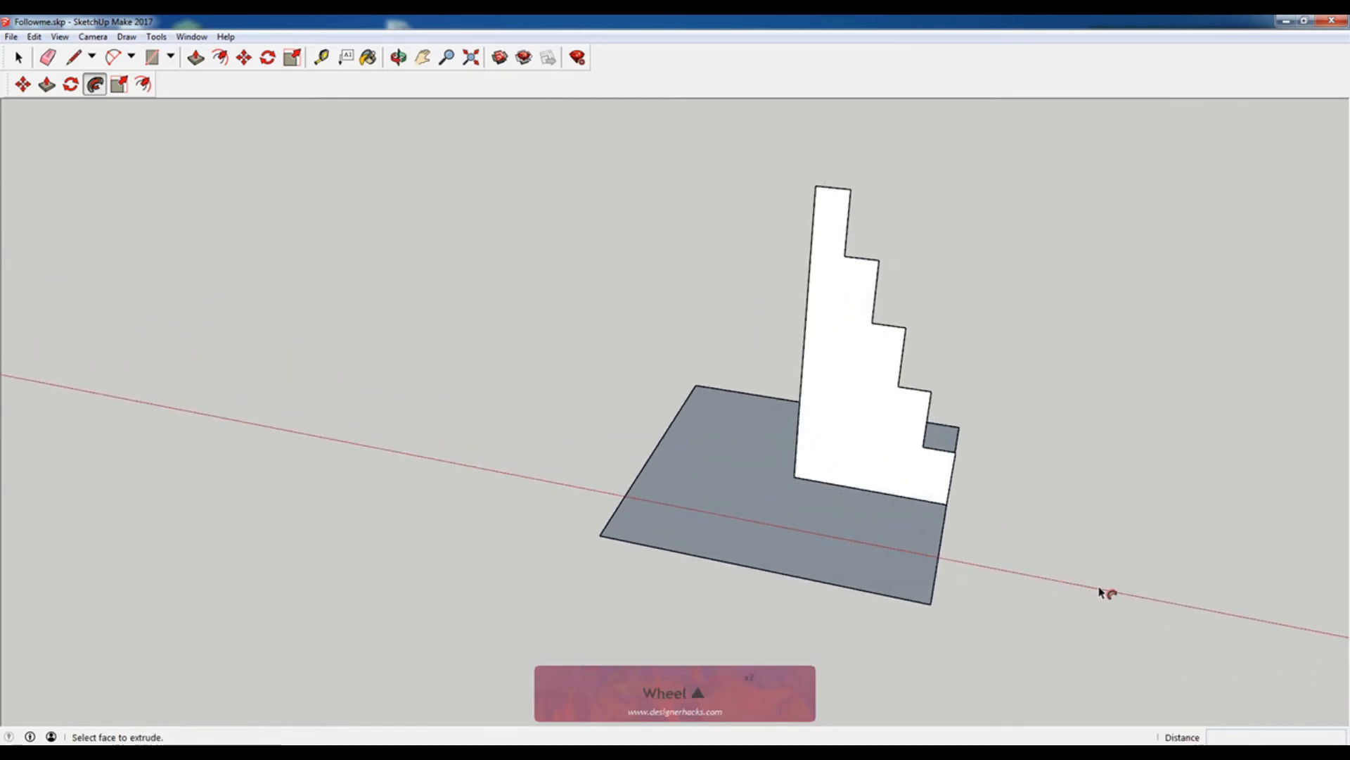
pyautogui.moveTo(962, 426)
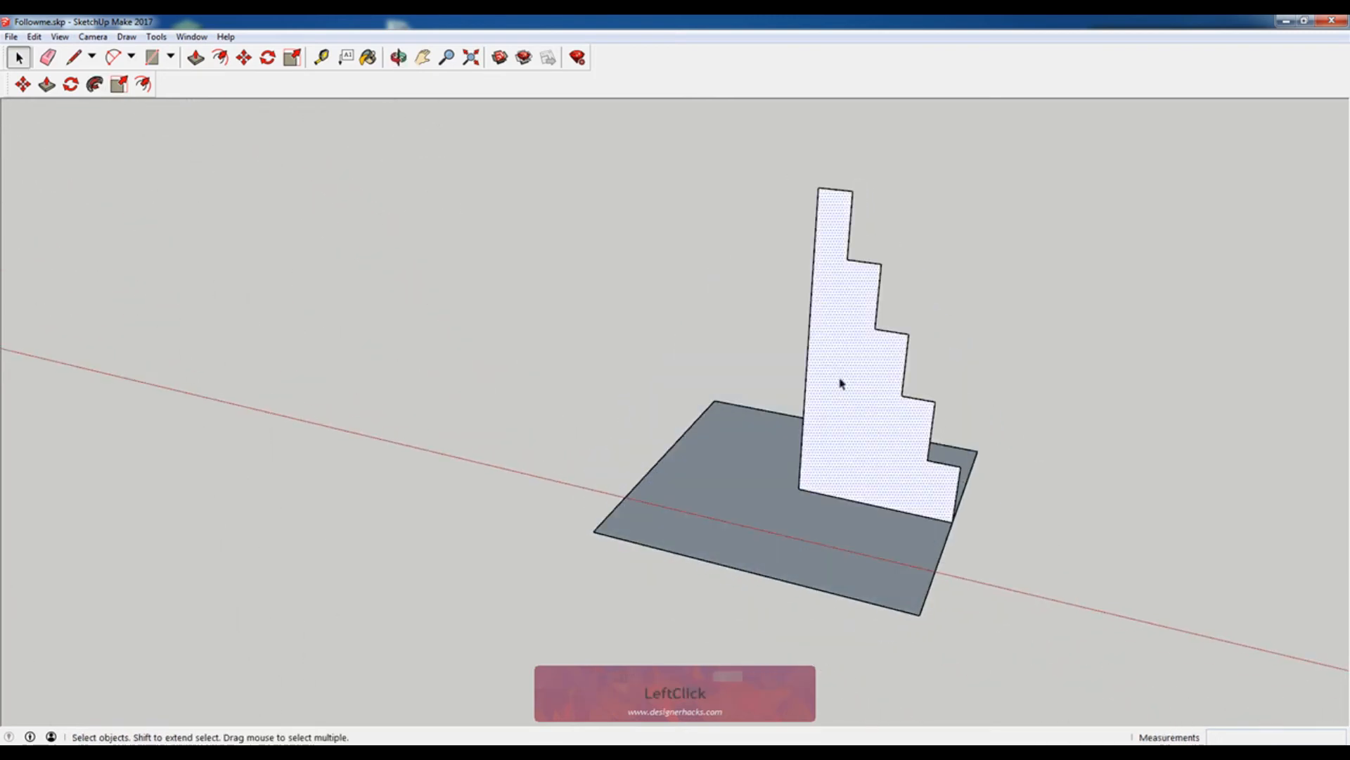
# Select the stepped profile face and the square base edge as its Follow Me path.
pyautogui.click(843, 384)
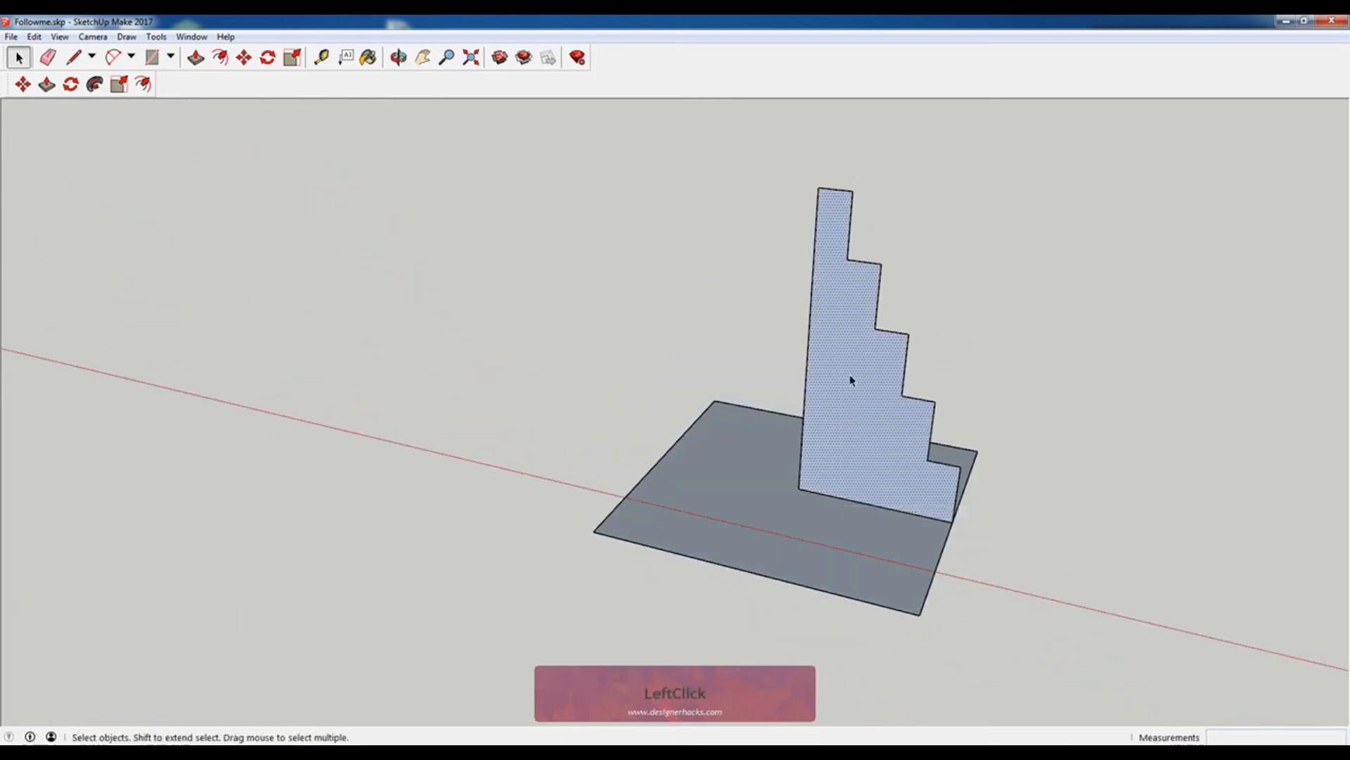
pyautogui.click(90, 86)
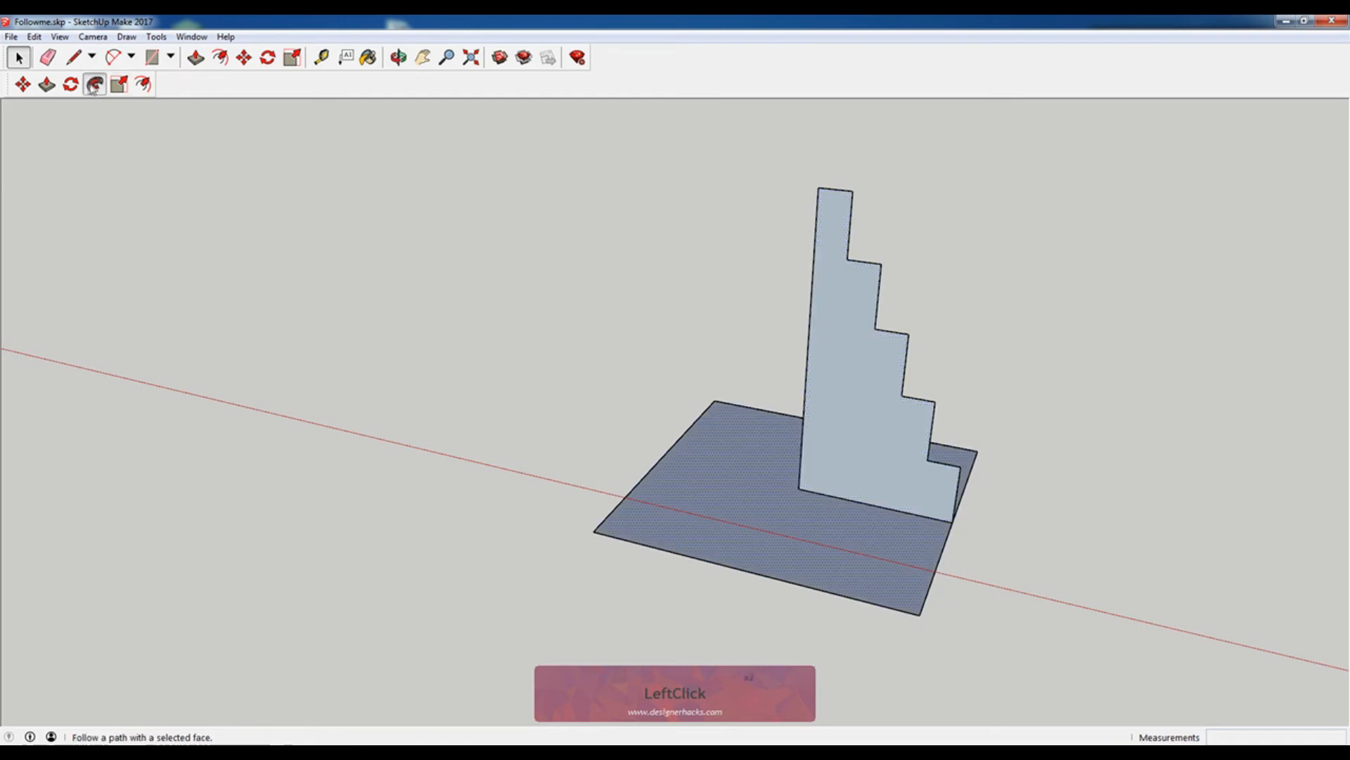
pyautogui.middleClick(814, 400)
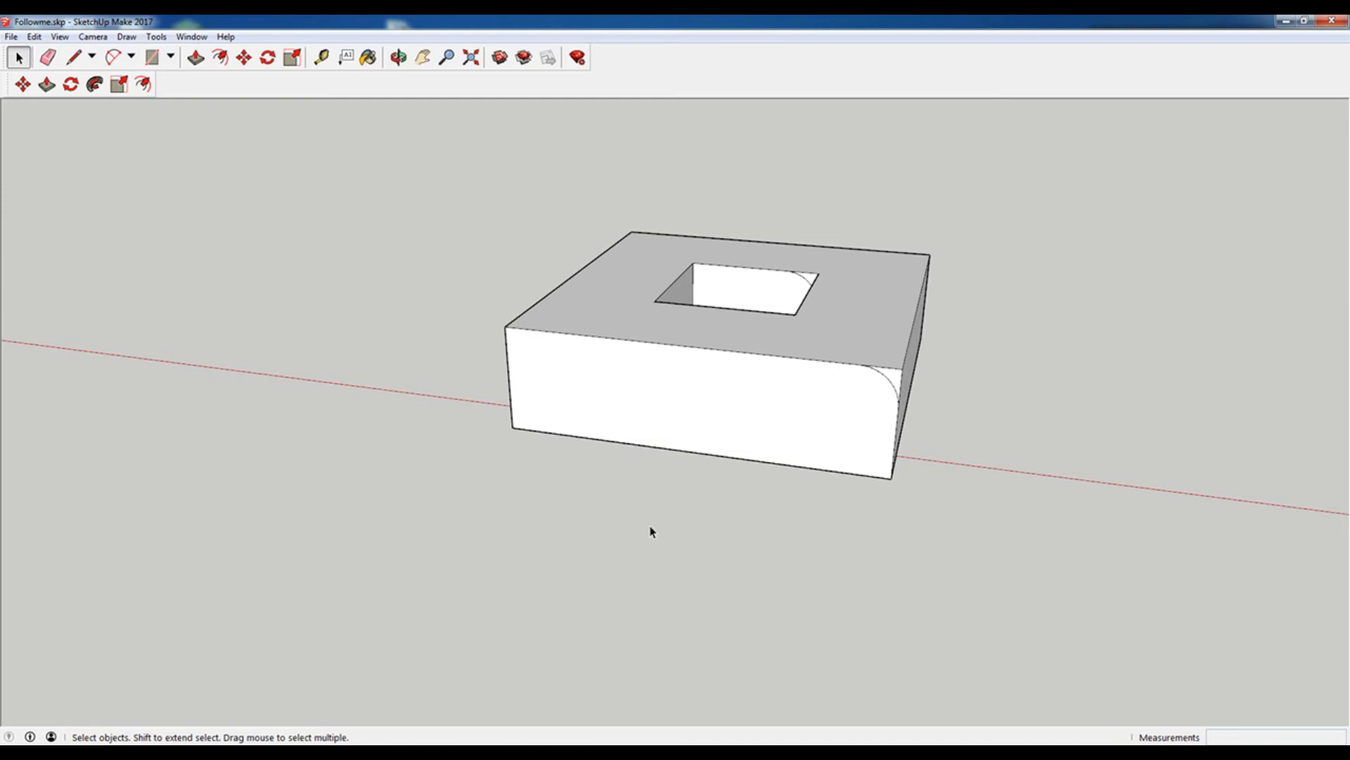
pyautogui.moveTo(826, 400)
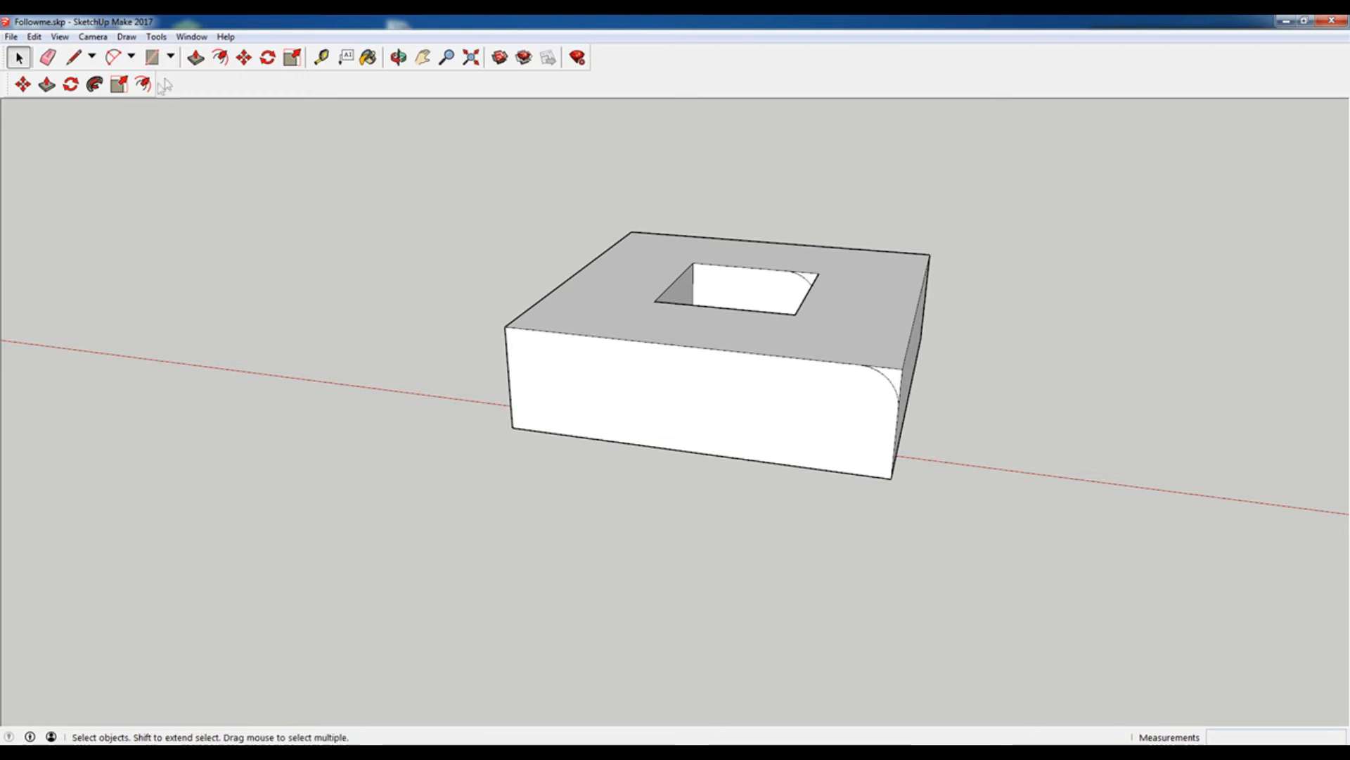
pyautogui.click(94, 84)
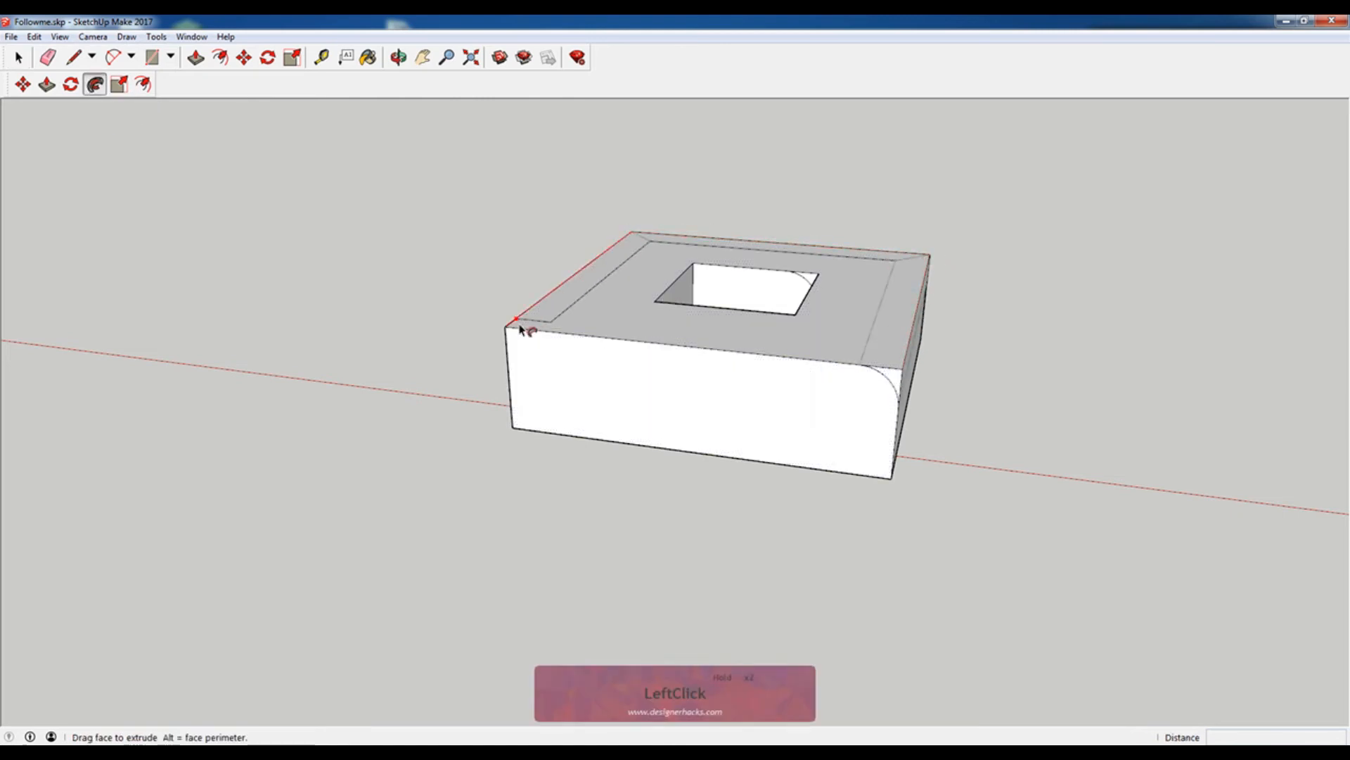
pyautogui.moveTo(523, 331); pyautogui.dragTo(775, 357)
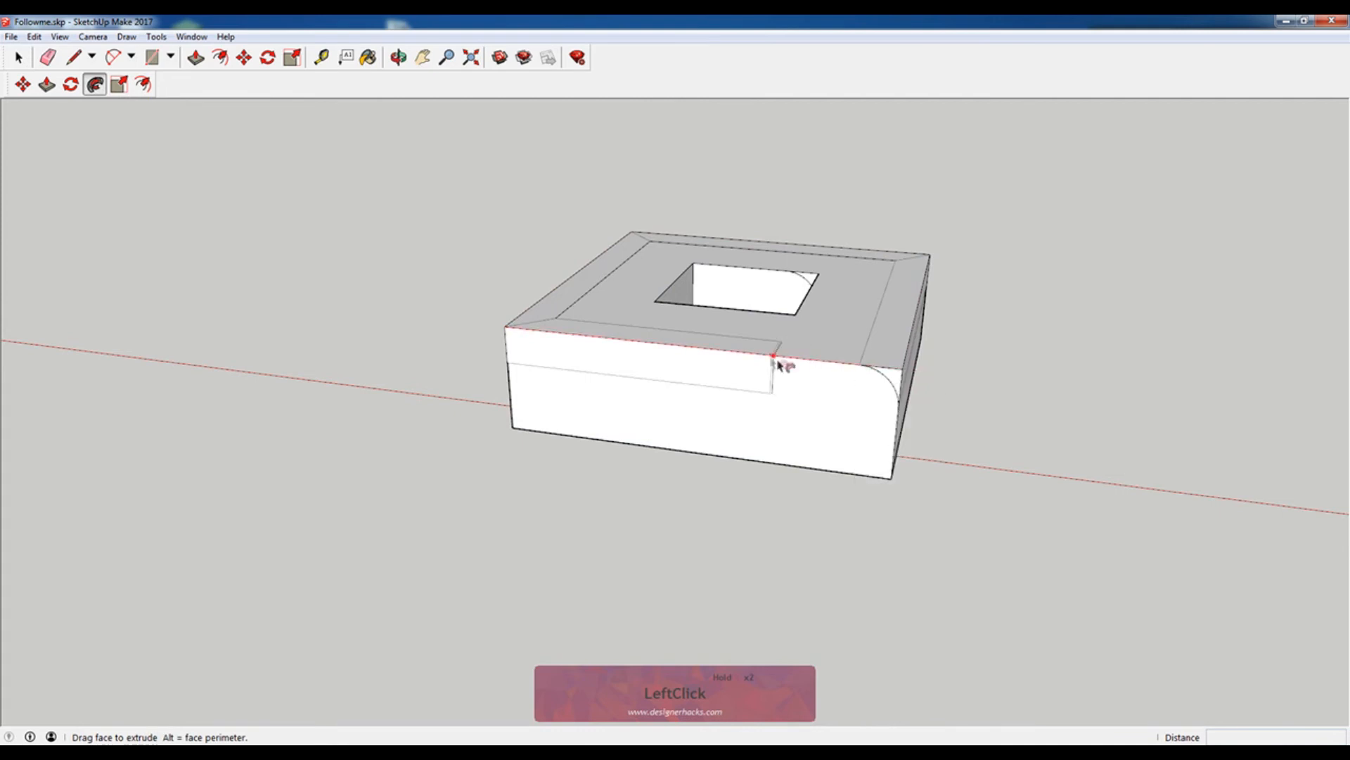
pyautogui.moveTo(775, 361); pyautogui.dragTo(901, 379)
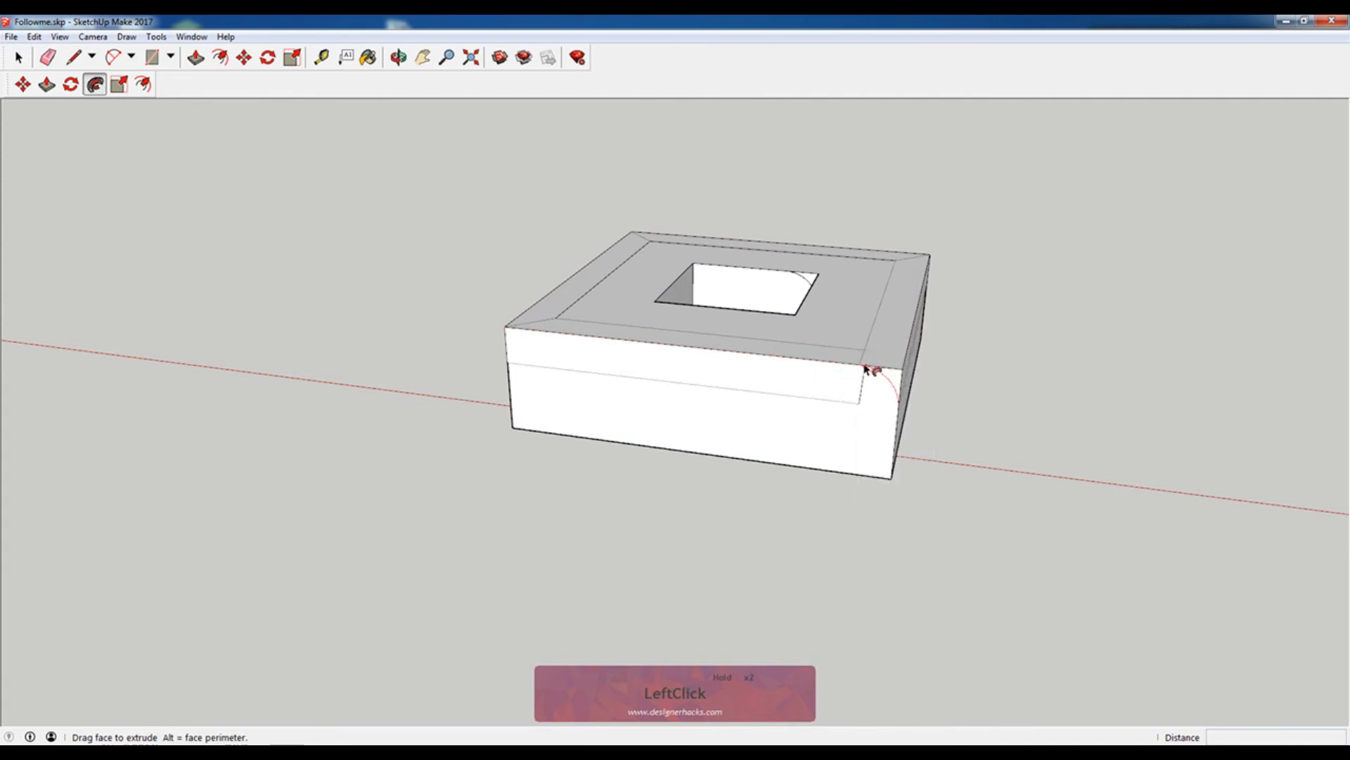
pyautogui.moveTo(872, 369); pyautogui.dragTo(905, 379)
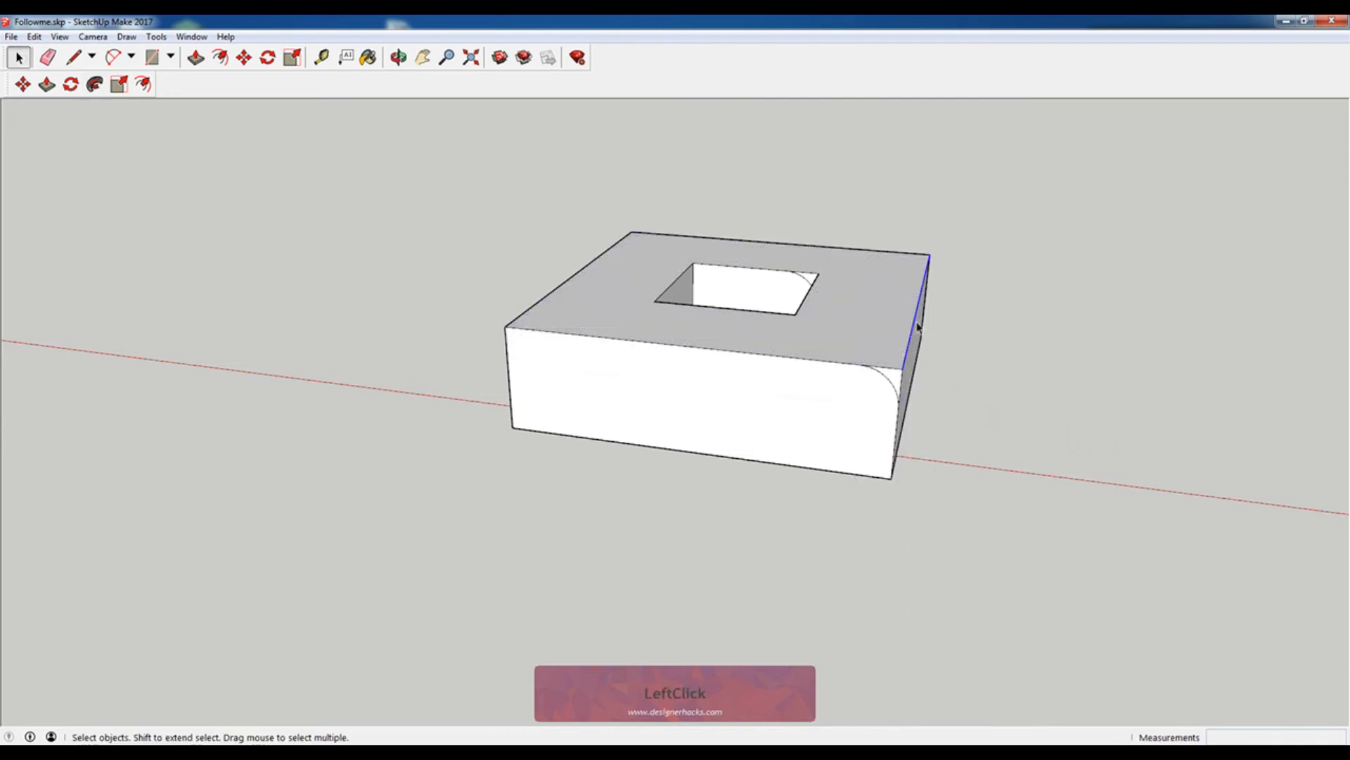
# Select the four outer top edges and sweep the corner arc profile along them with Follow Me.
pyautogui.doubleClick(575, 342)
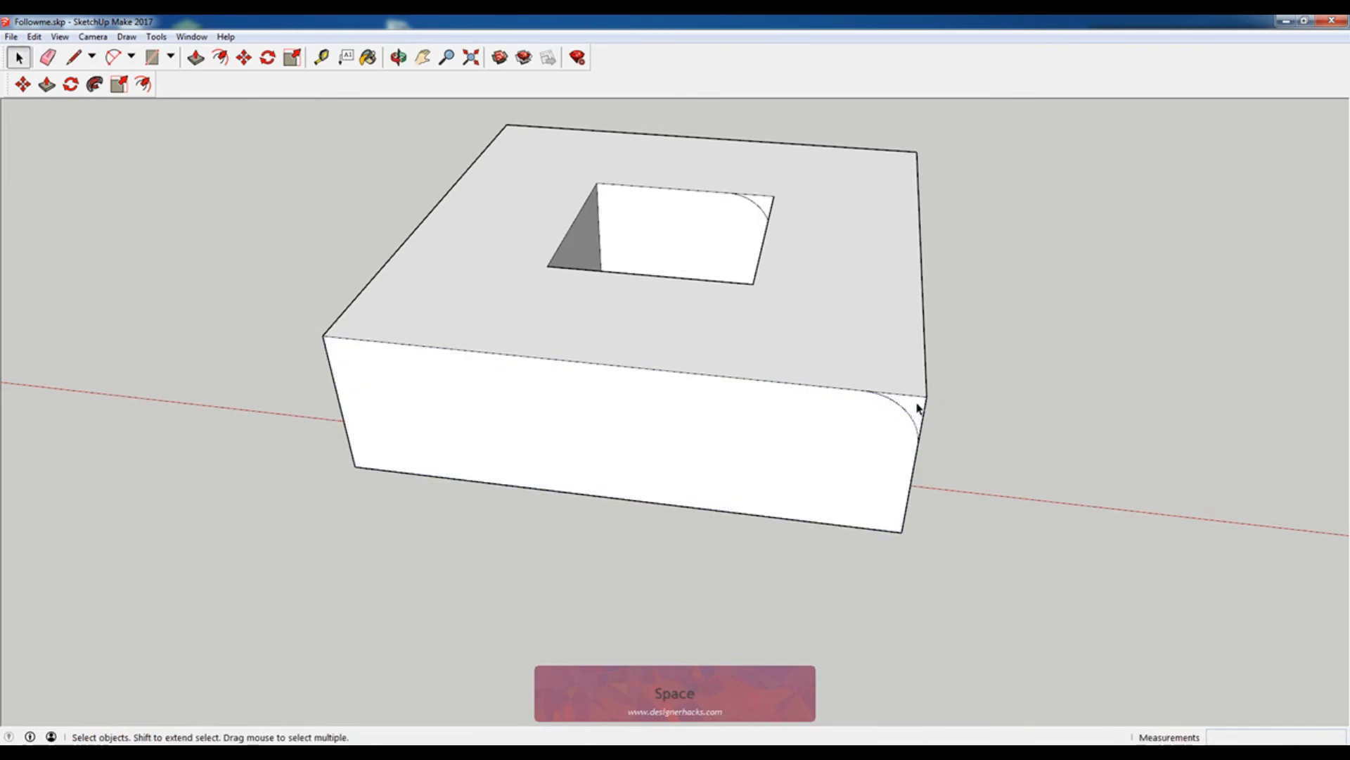
pyautogui.click(910, 416)
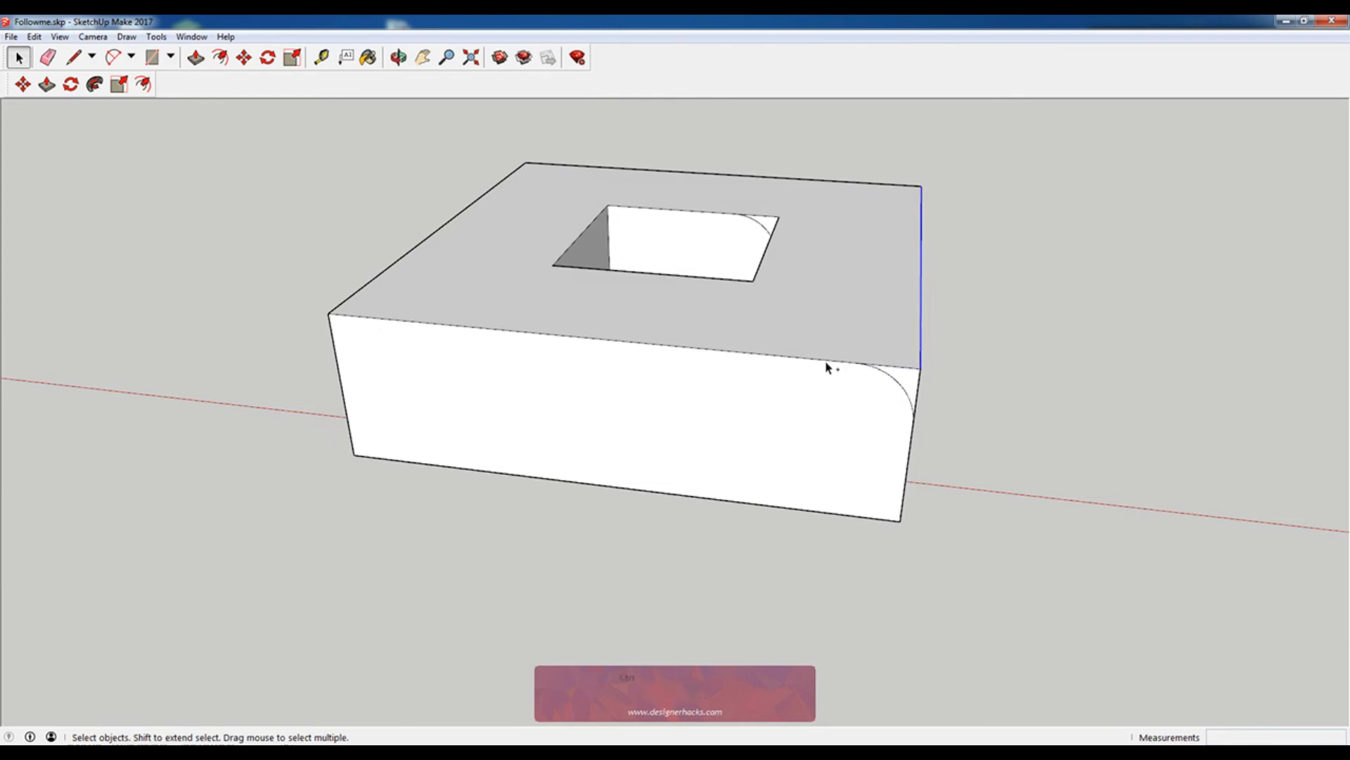
pyautogui.doubleClick(825, 370)
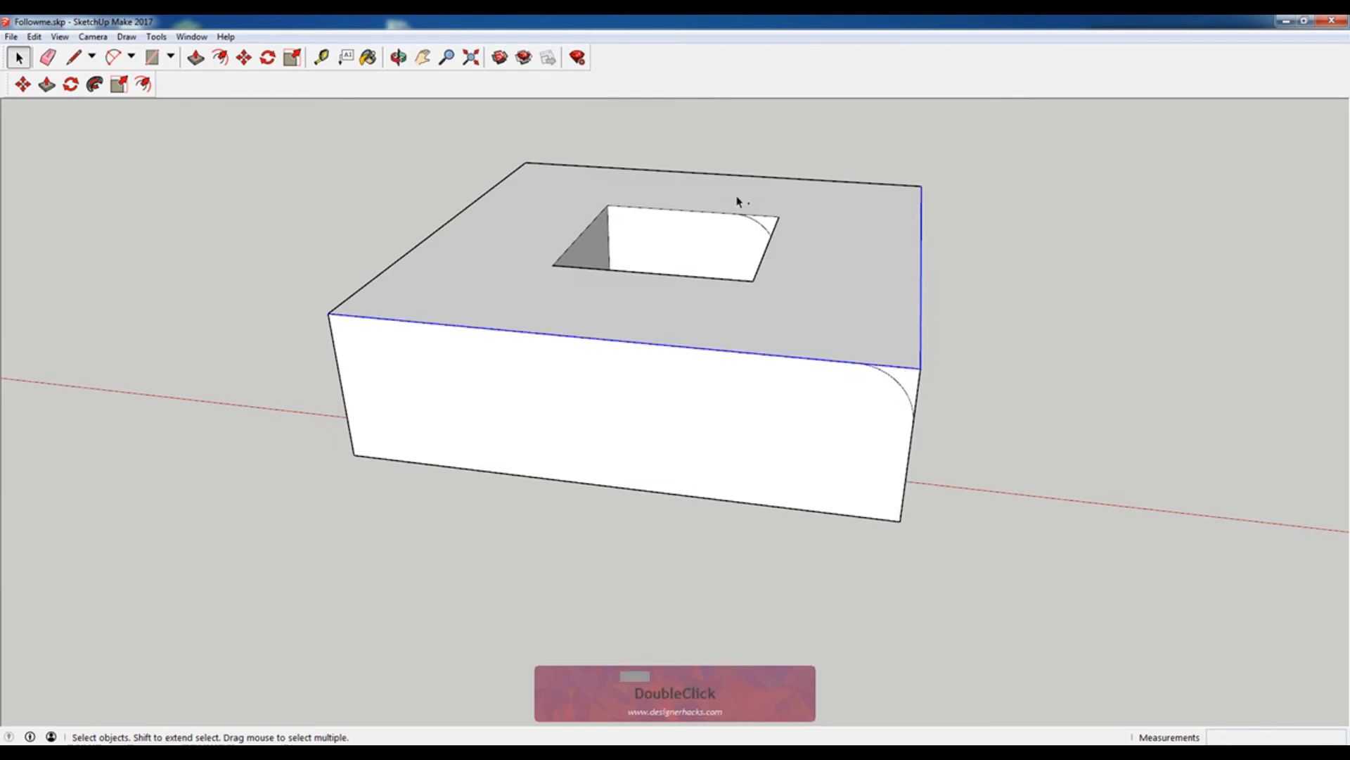
pyautogui.click(480, 215)
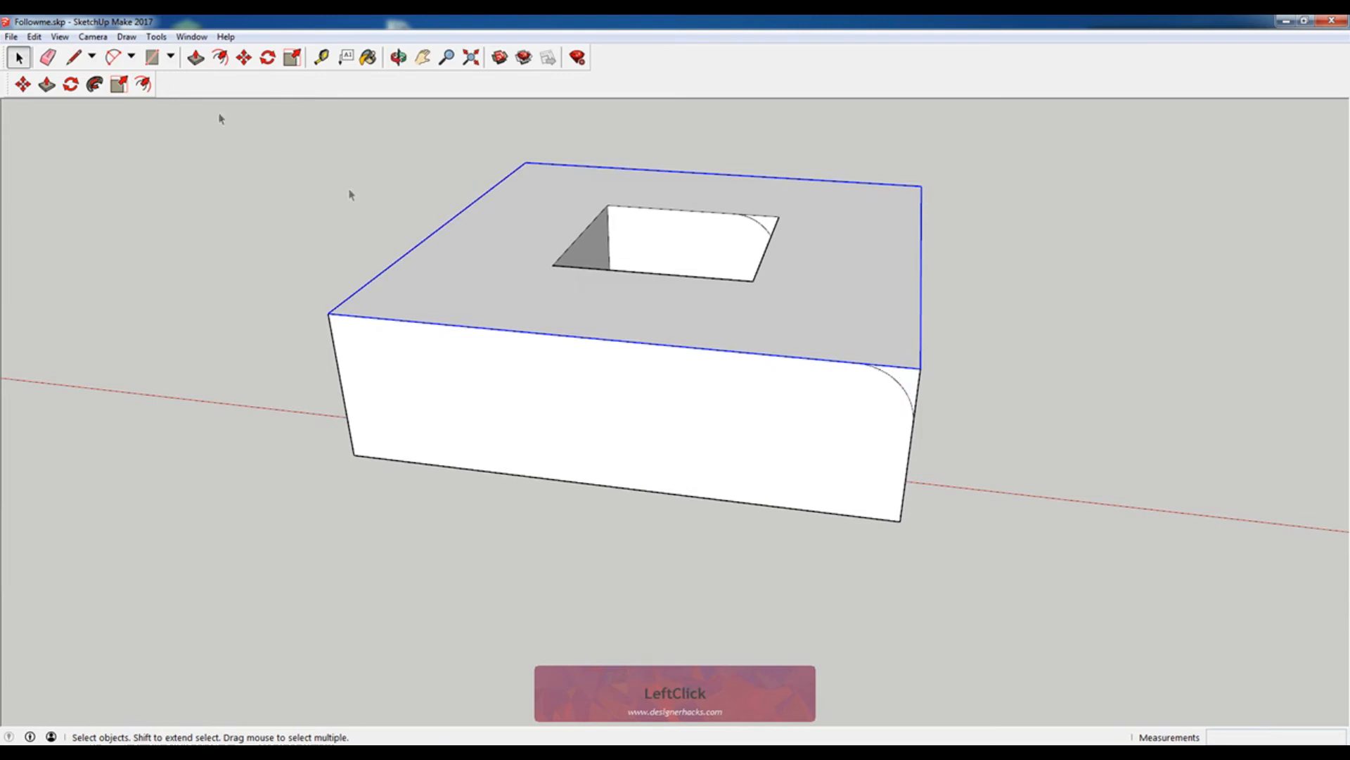
pyautogui.click(90, 84)
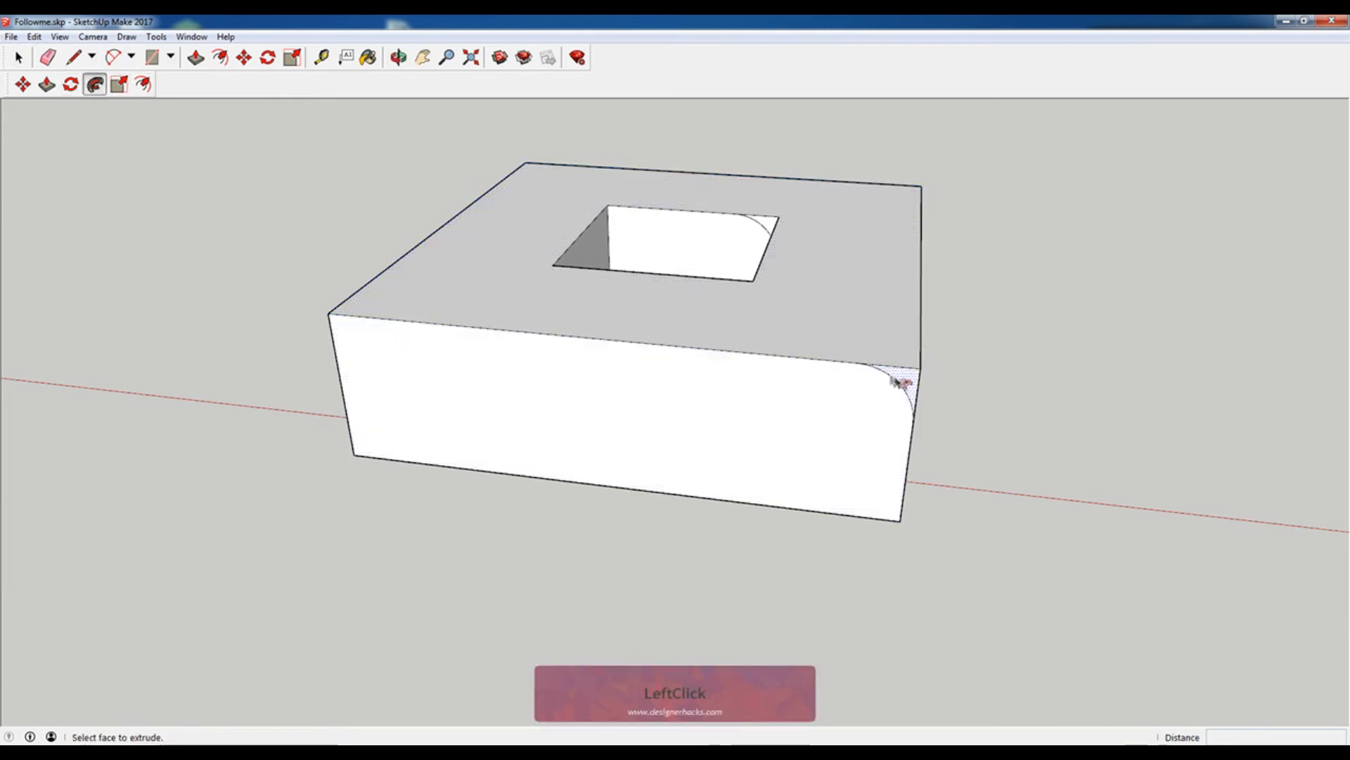
pyautogui.click(903, 386)
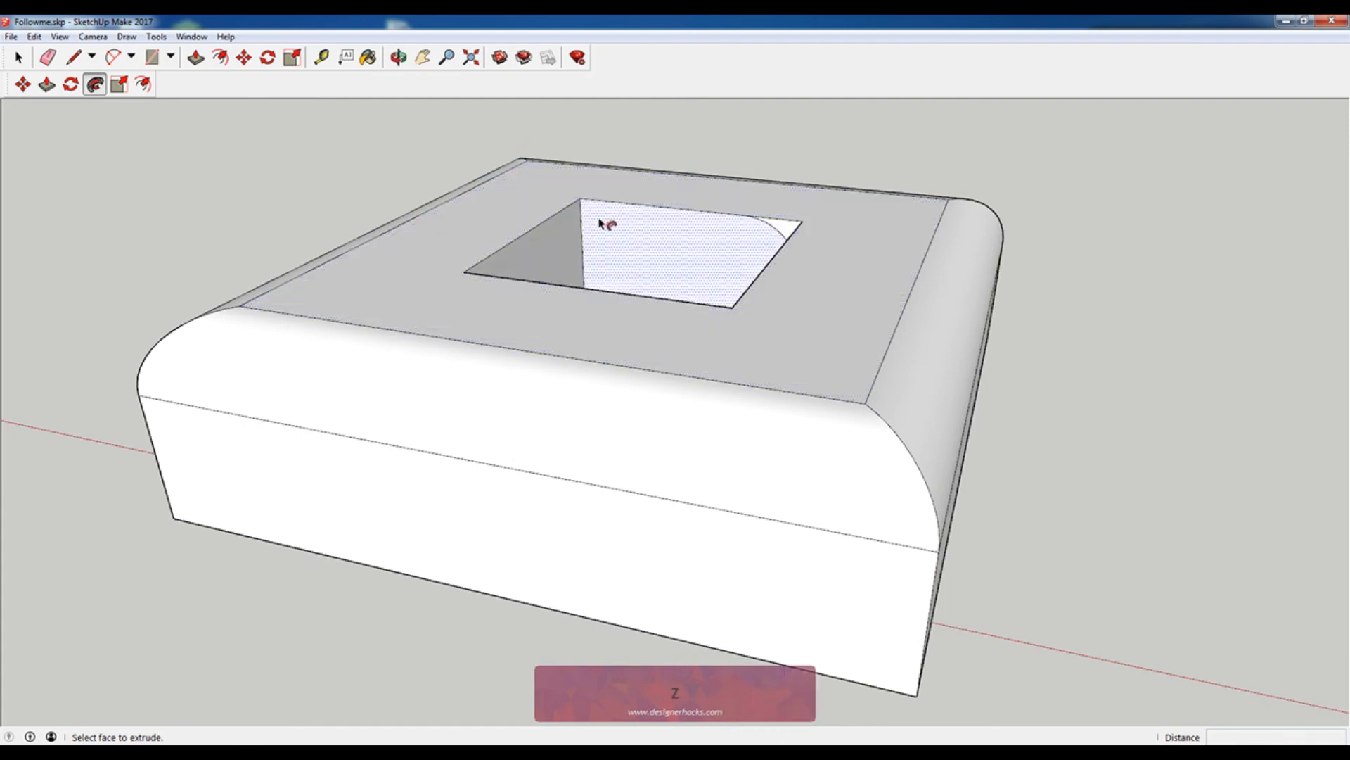
# Clear leftover lines at the square opening, round its inner top edges, and orbit to inspect.
pyautogui.scroll(-3)
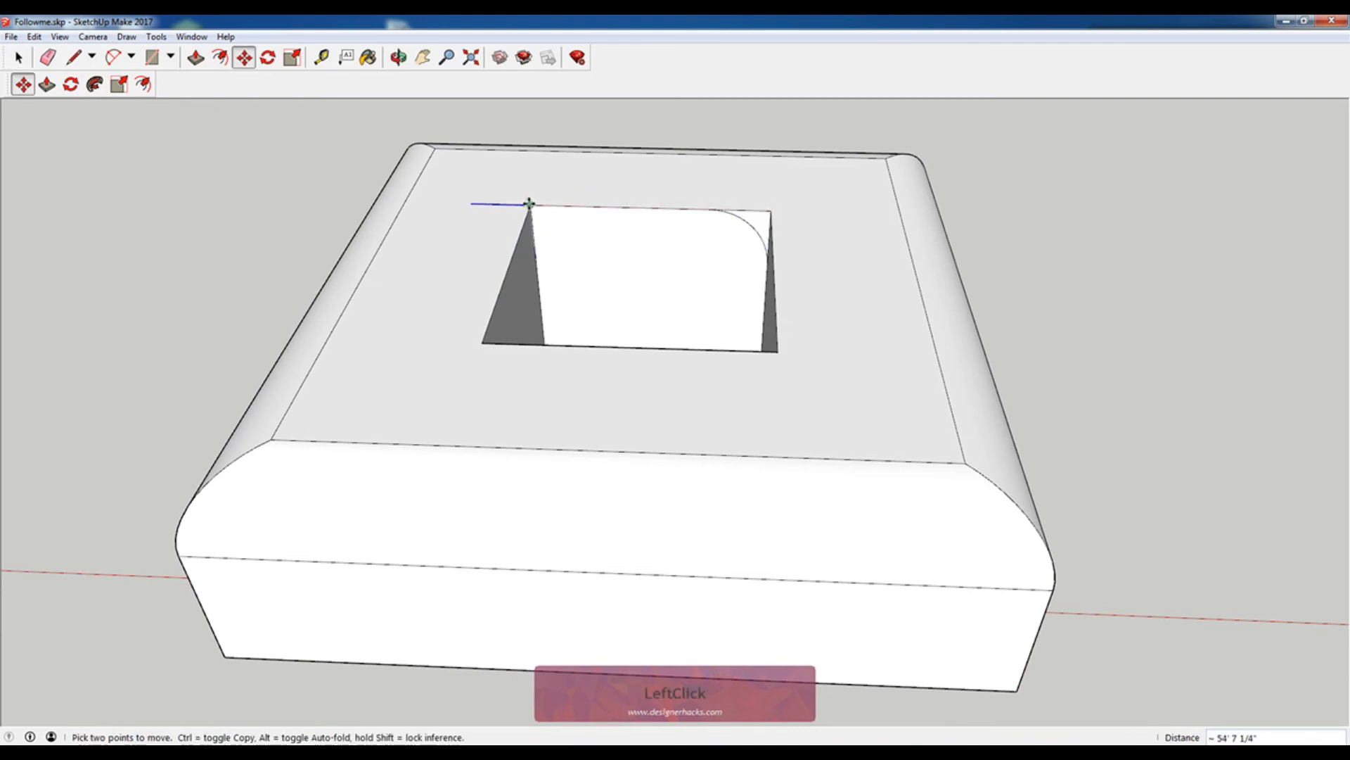
pyautogui.press('space')
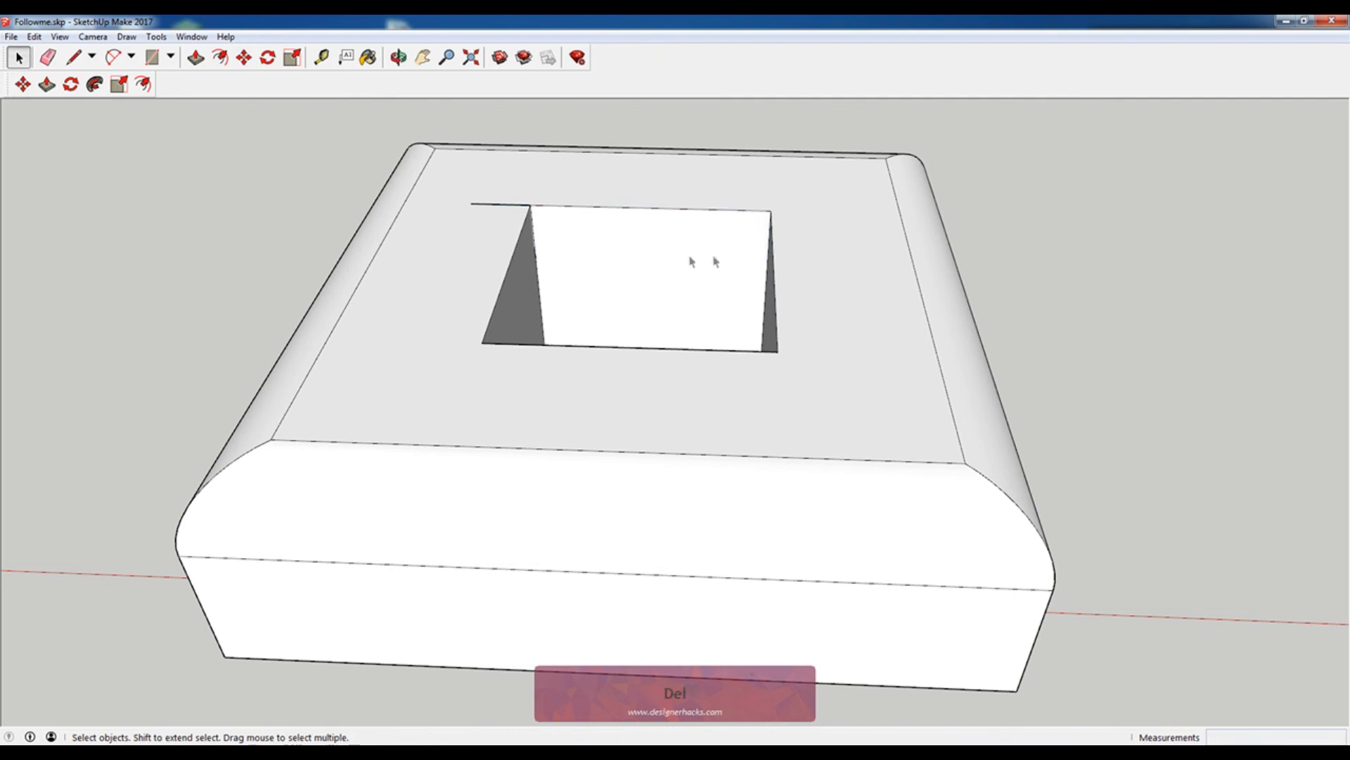
pyautogui.click(570, 296)
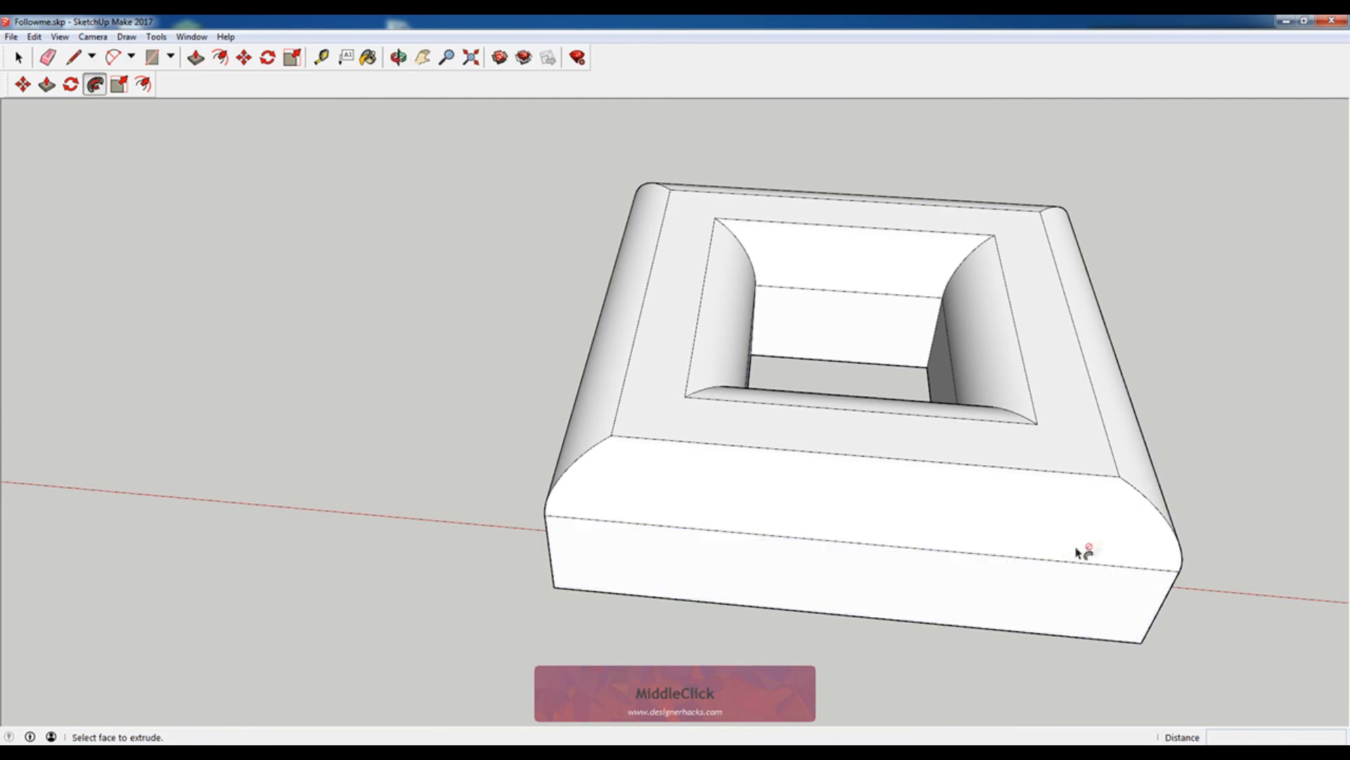
pyautogui.click(399, 58)
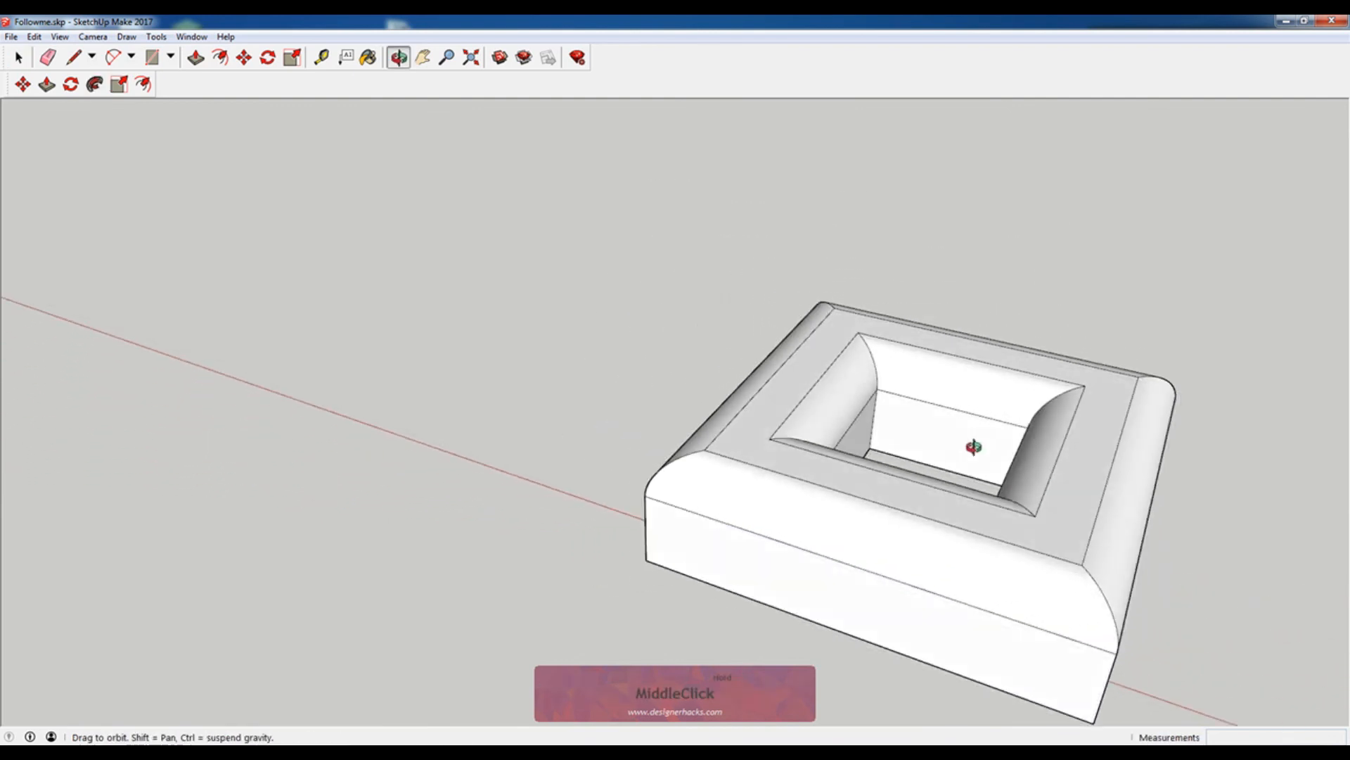